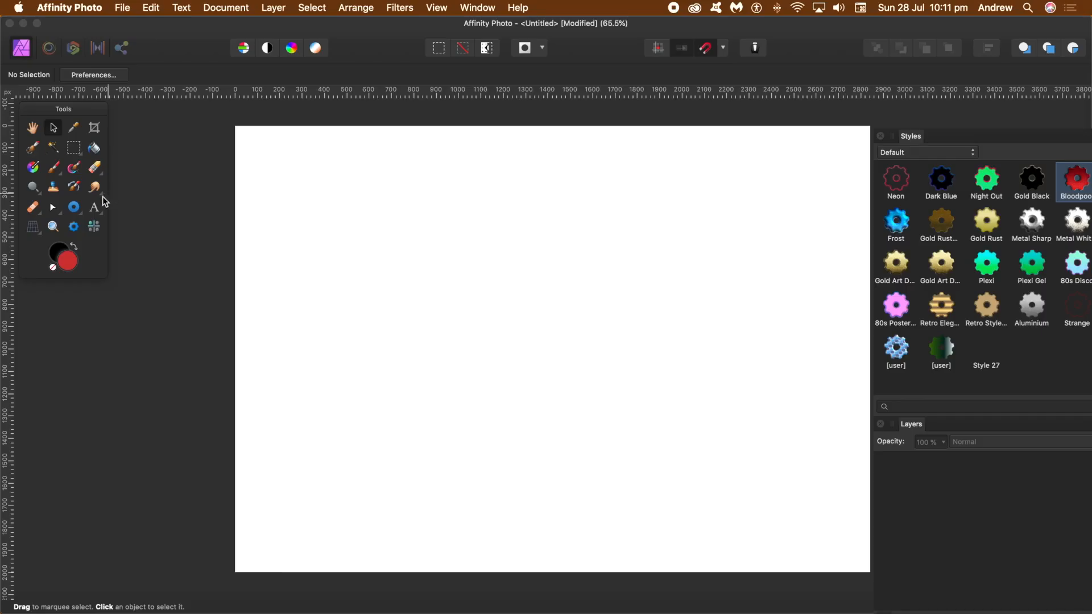
pyautogui.moveTo(74, 208)
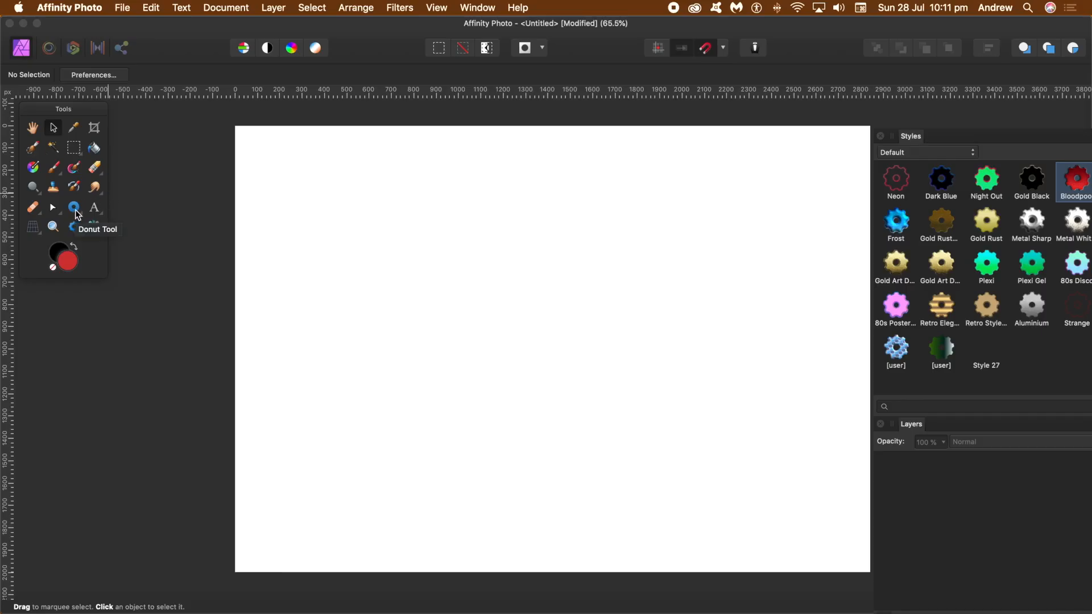
# - Draw a large red heart across the page with the Heart Tool
pyautogui.click(74, 207)
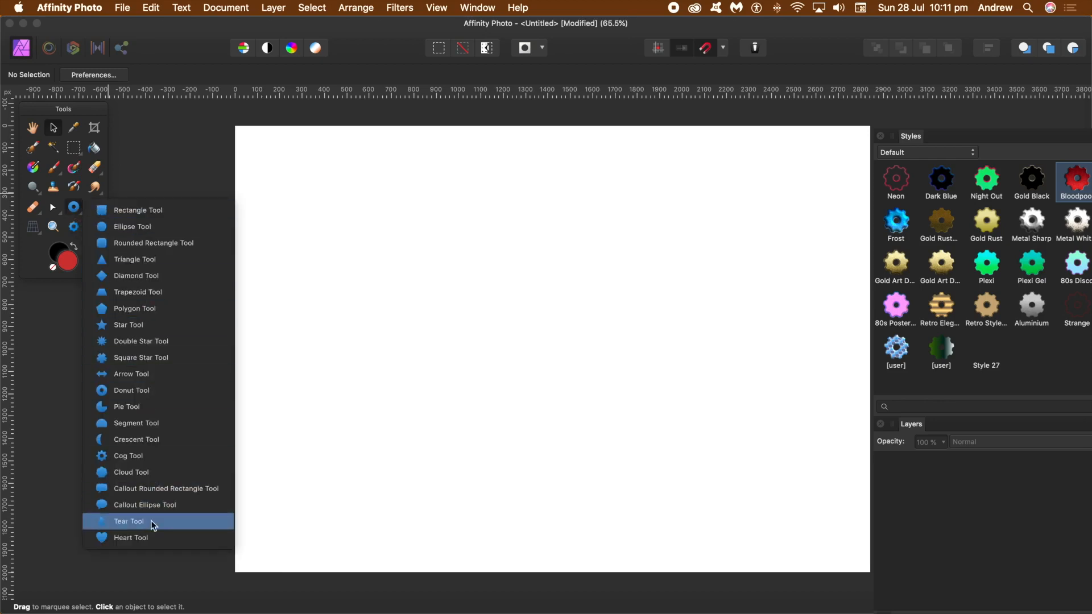
pyautogui.moveTo(134, 543)
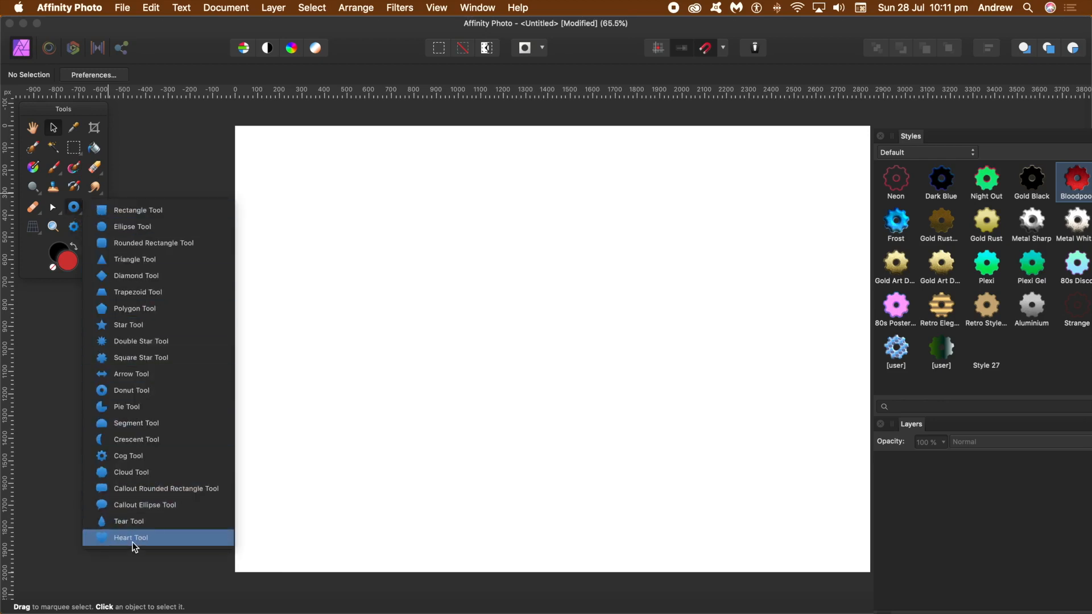
pyautogui.click(131, 537)
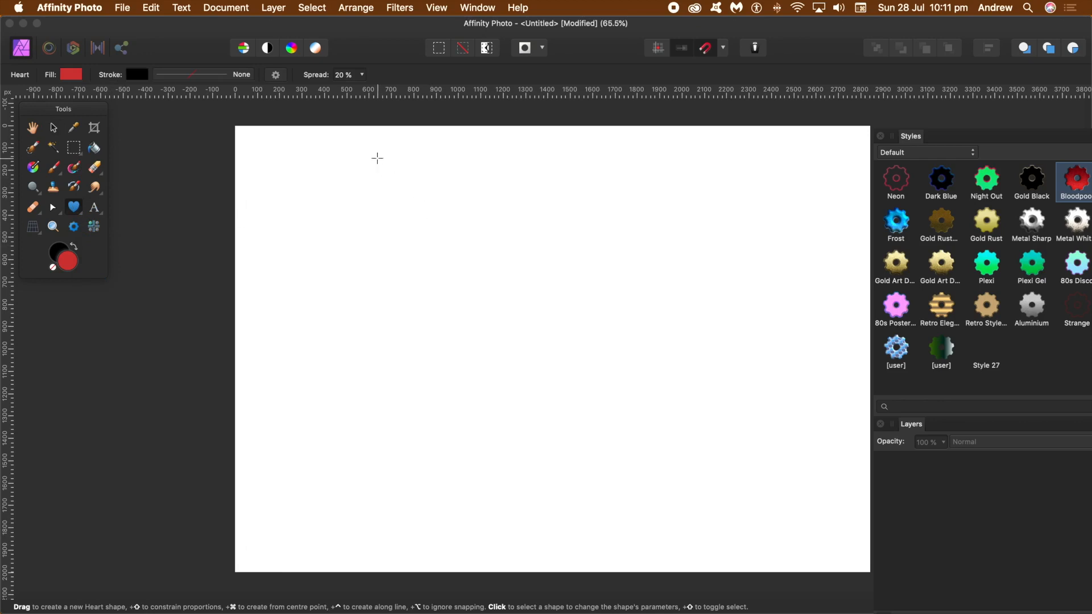
pyautogui.moveTo(382, 153); pyautogui.dragTo(747, 529)
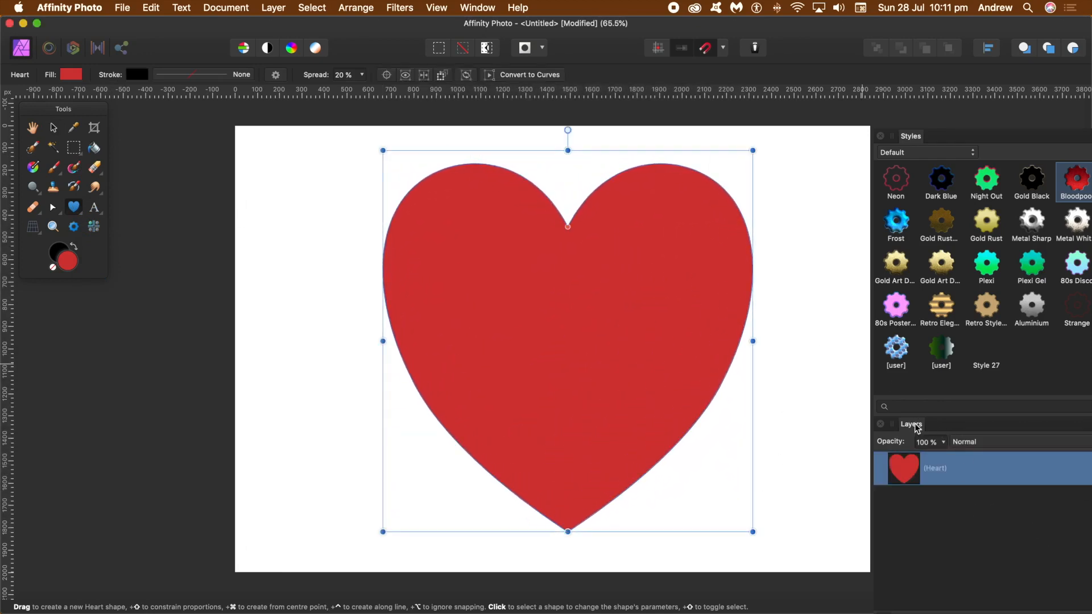
# - Duplicate the Heart layer via Layer > Duplicate after checking the Studio view options
pyautogui.click(436, 8)
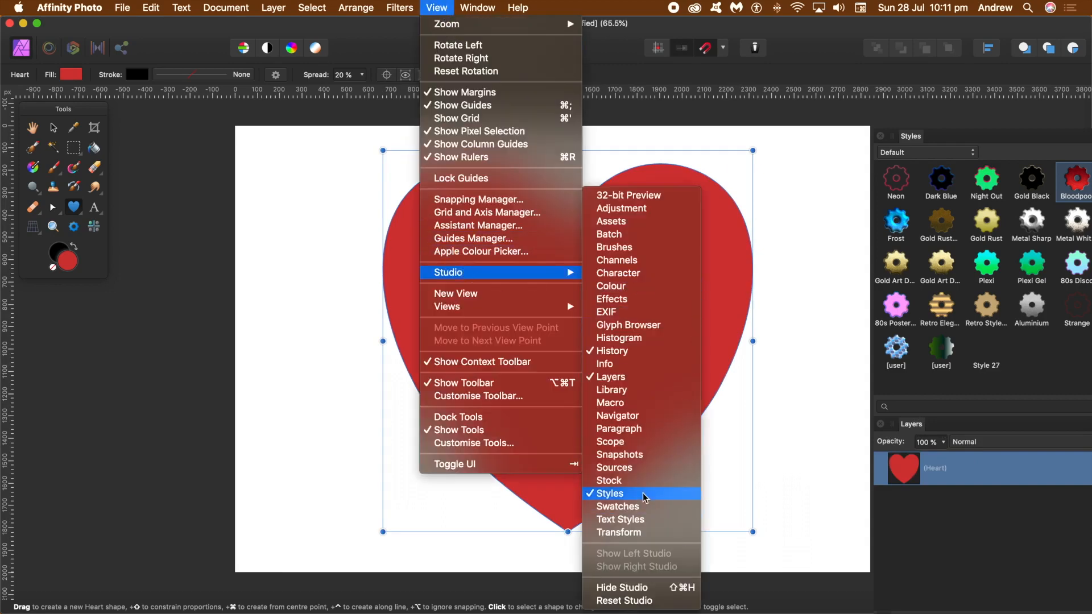
pyautogui.moveTo(812, 74)
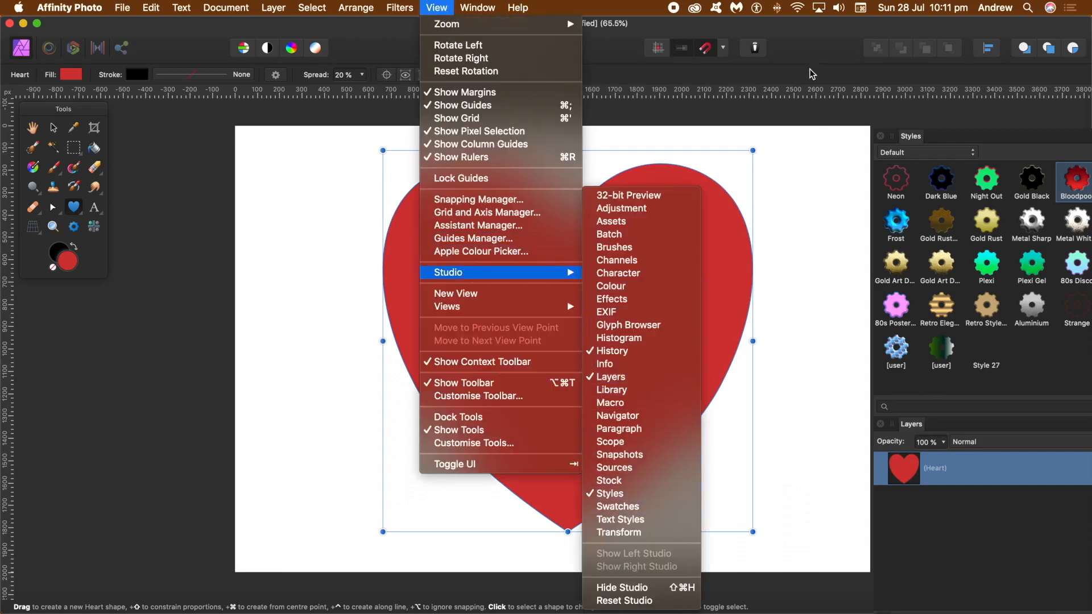
pyautogui.click(895, 223)
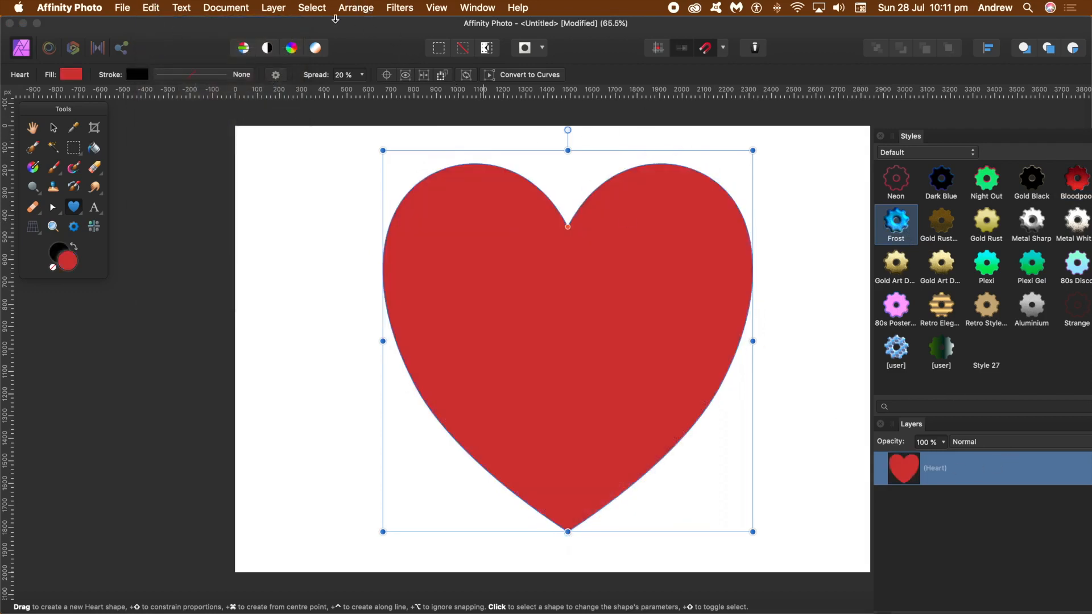
pyautogui.click(272, 7)
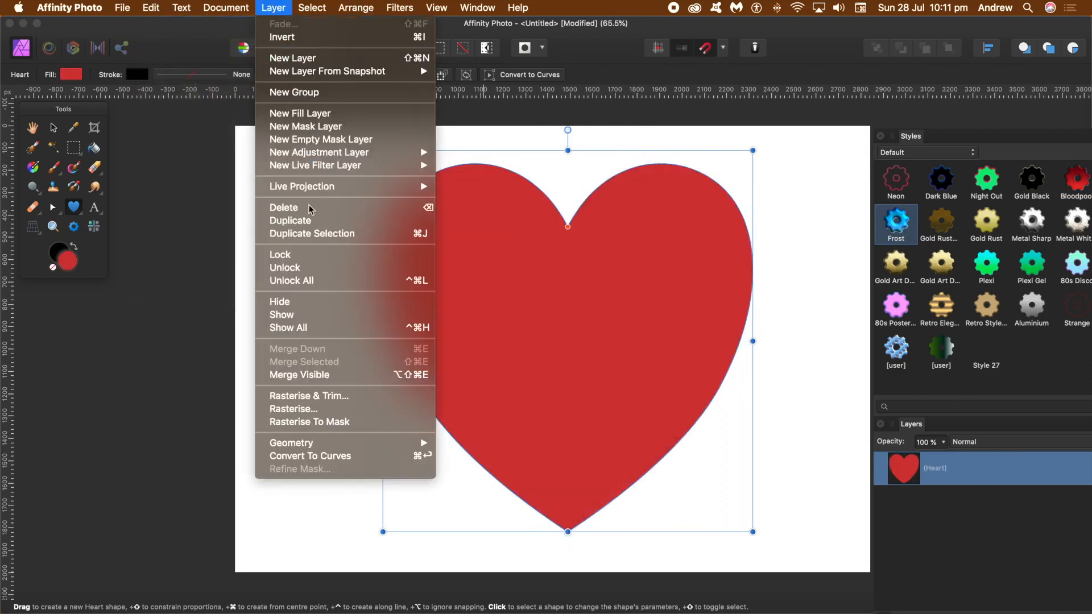
pyautogui.moveTo(291, 220)
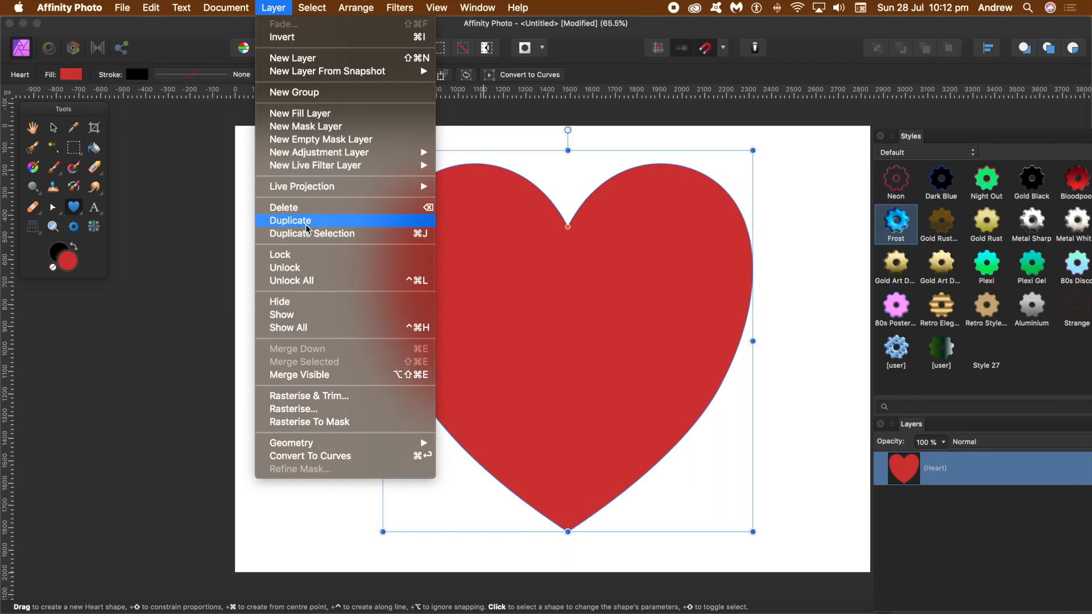
pyautogui.click(290, 220)
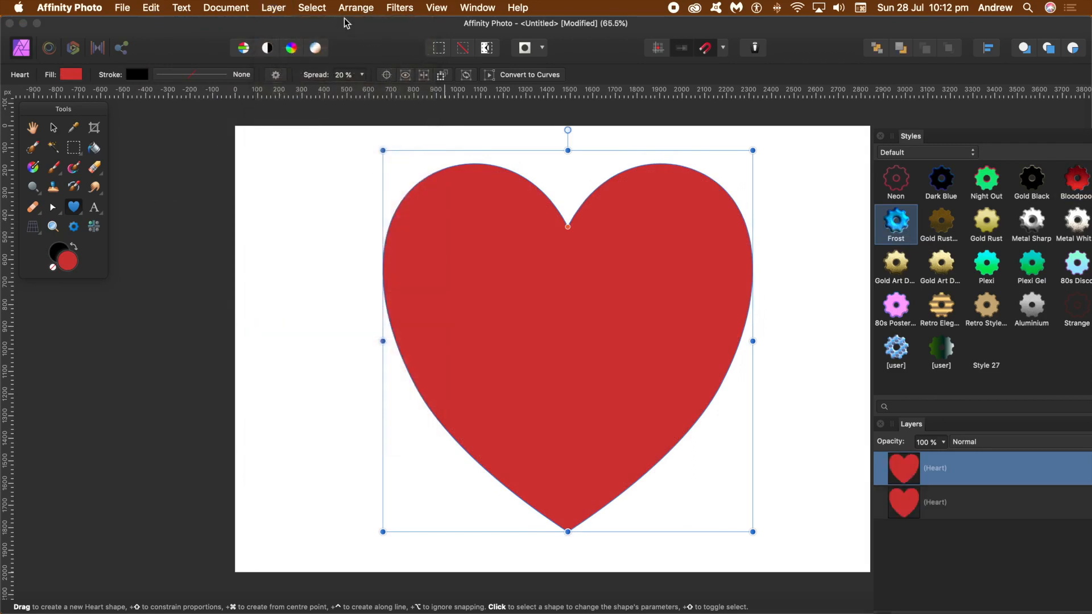
# - Load the heart's outline as a selection and bring up the colour filters list
pyautogui.click(311, 7)
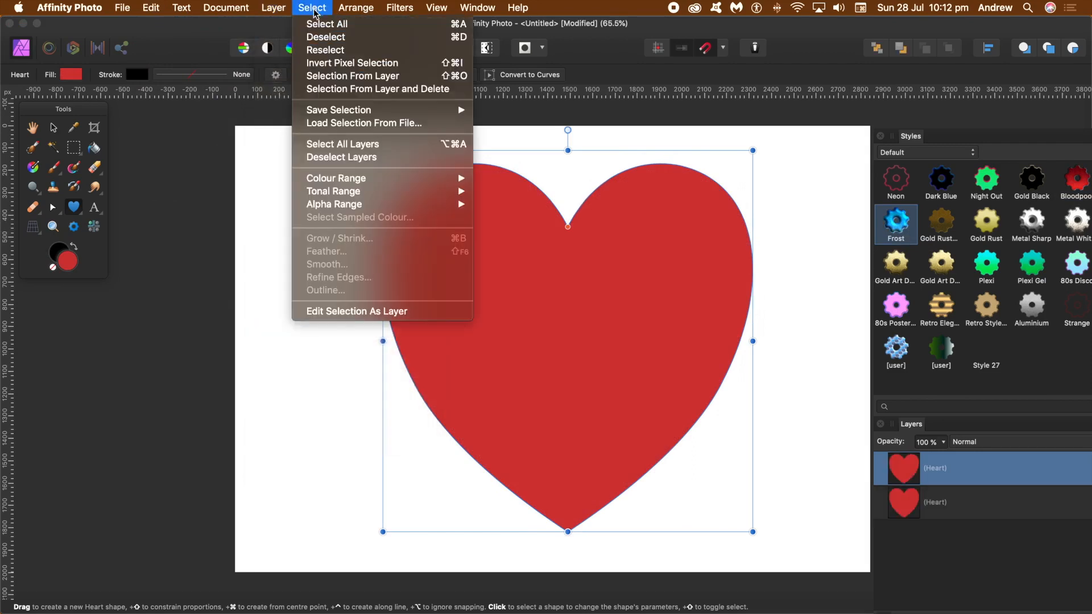
pyautogui.moveTo(353, 75)
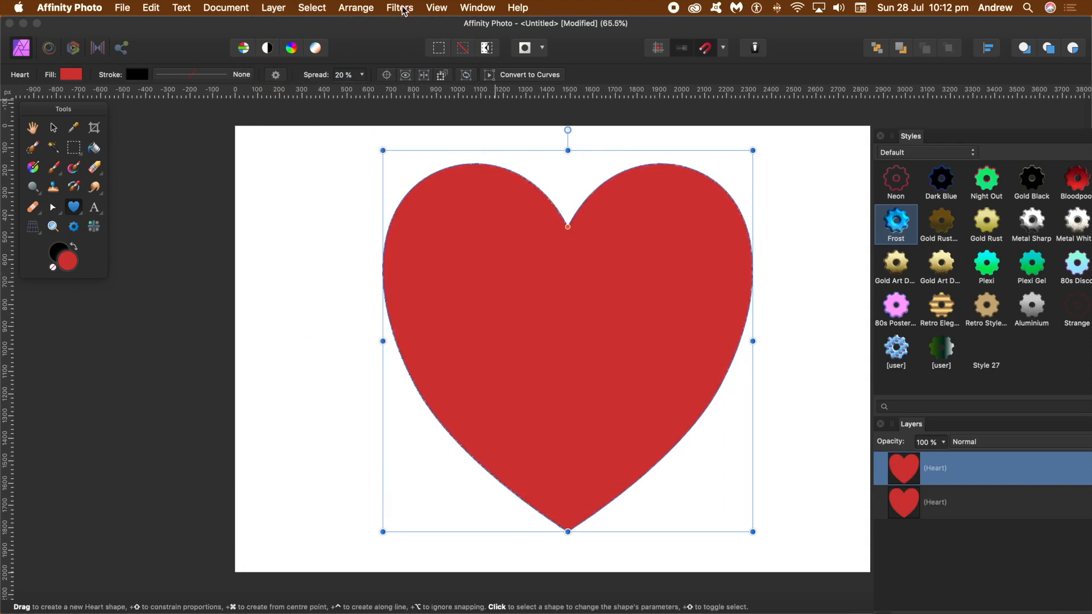
pyautogui.click(399, 7)
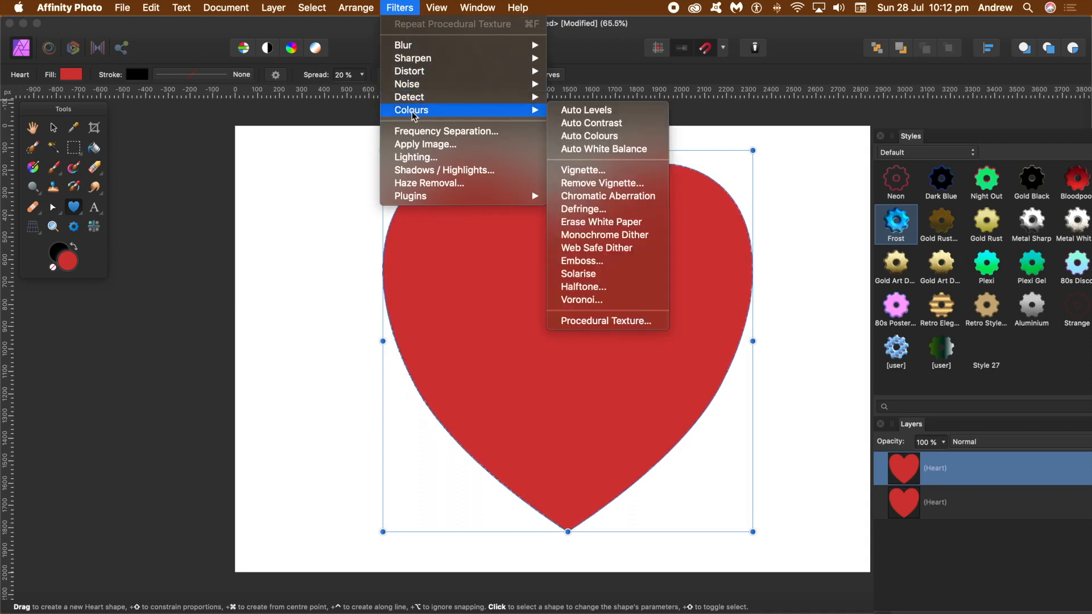
pyautogui.moveTo(604, 321)
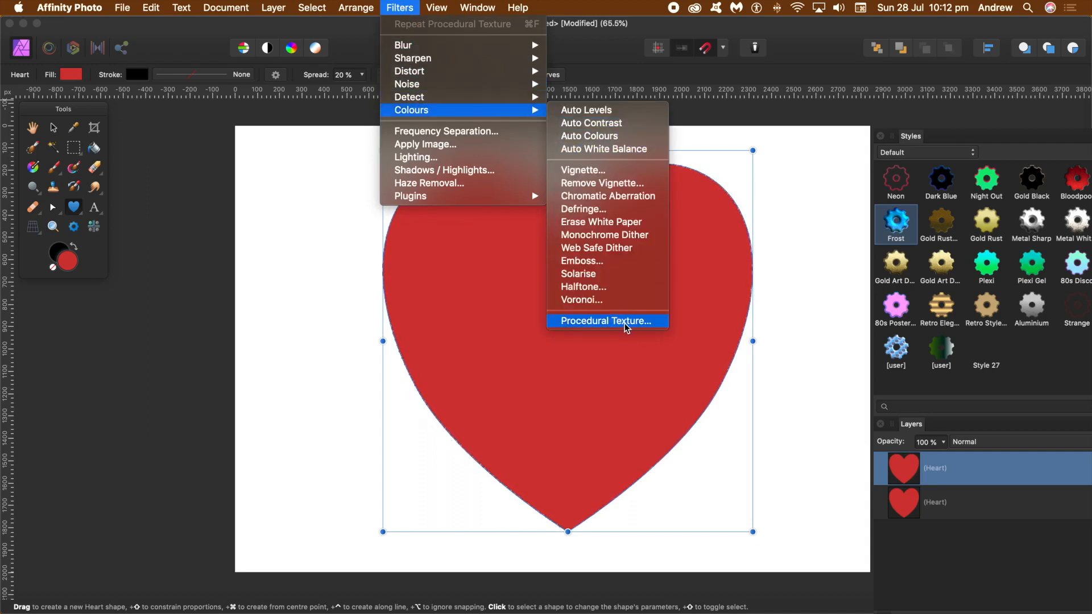
# - Load the Waves preset in the Procedural Texture editor, settling on it after trying Thin clouds
pyautogui.click(605, 320)
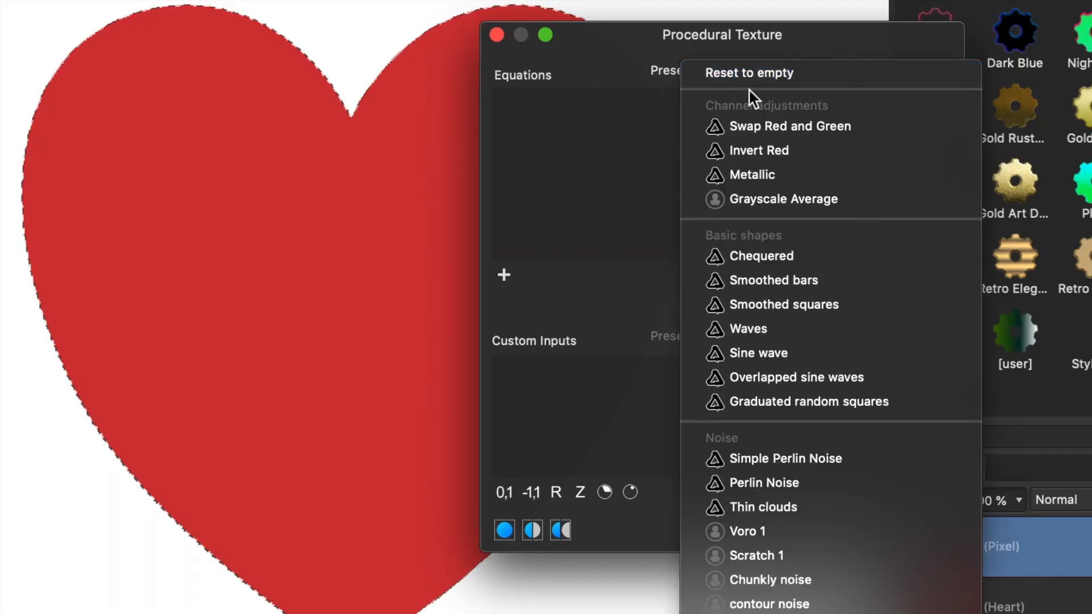
pyautogui.click(750, 329)
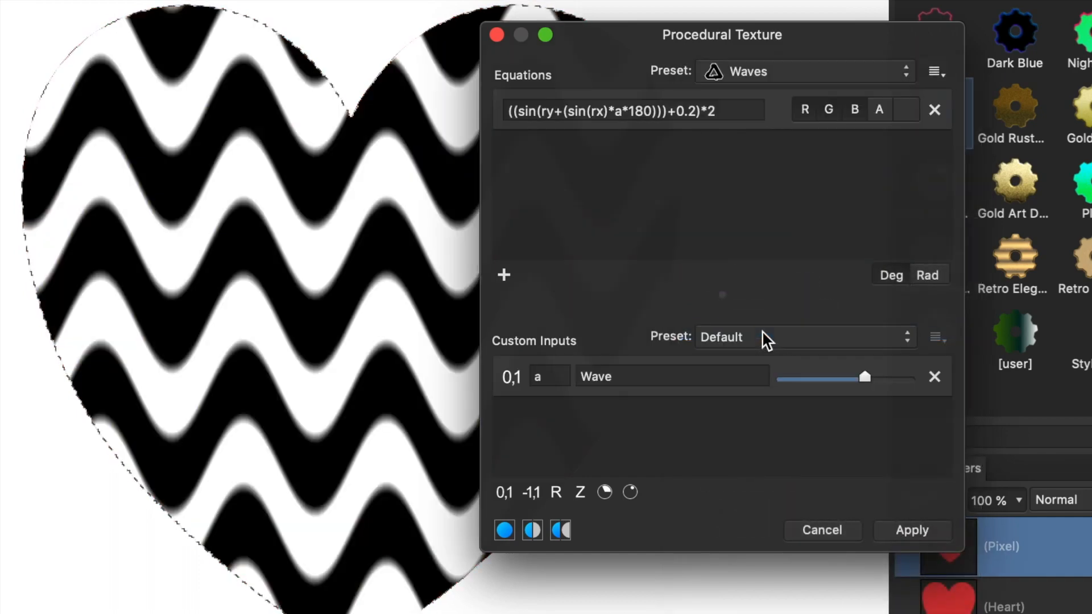
pyautogui.moveTo(722, 35); pyautogui.dragTo(795, 34)
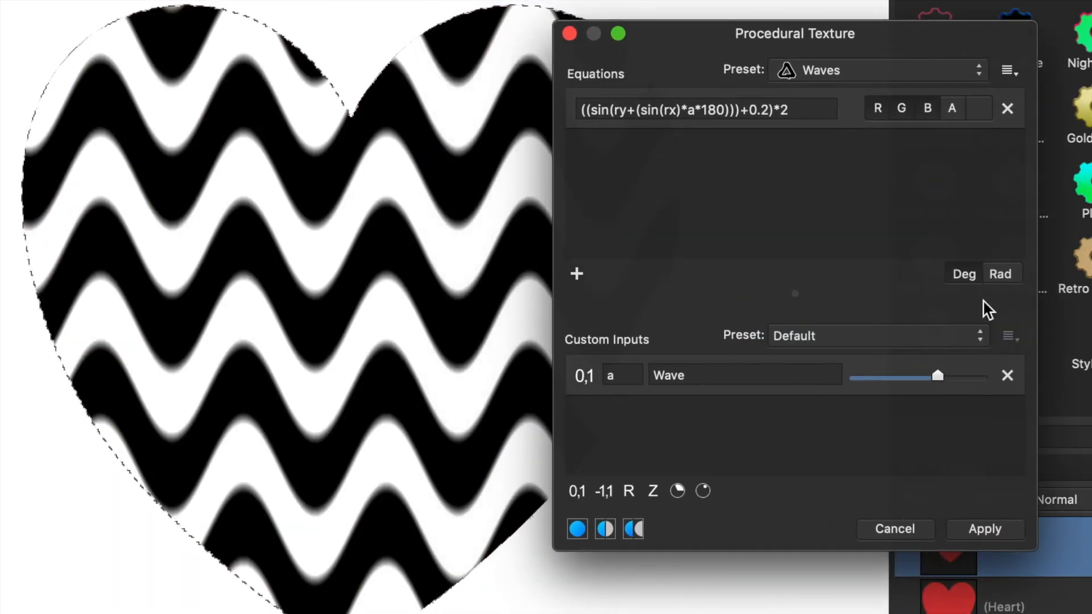
pyautogui.moveTo(810, 40)
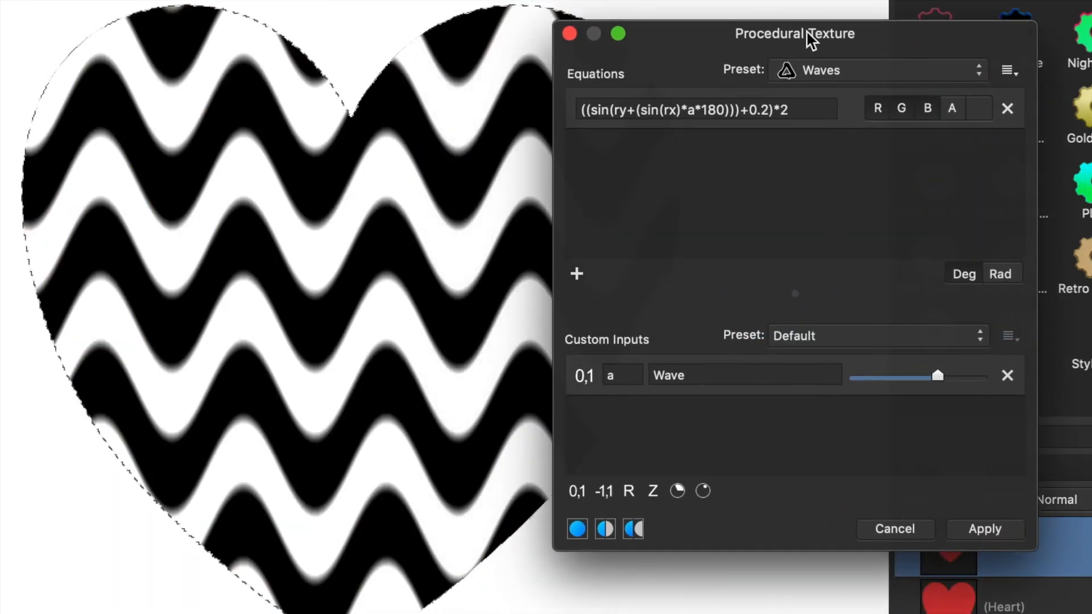
pyautogui.click(877, 69)
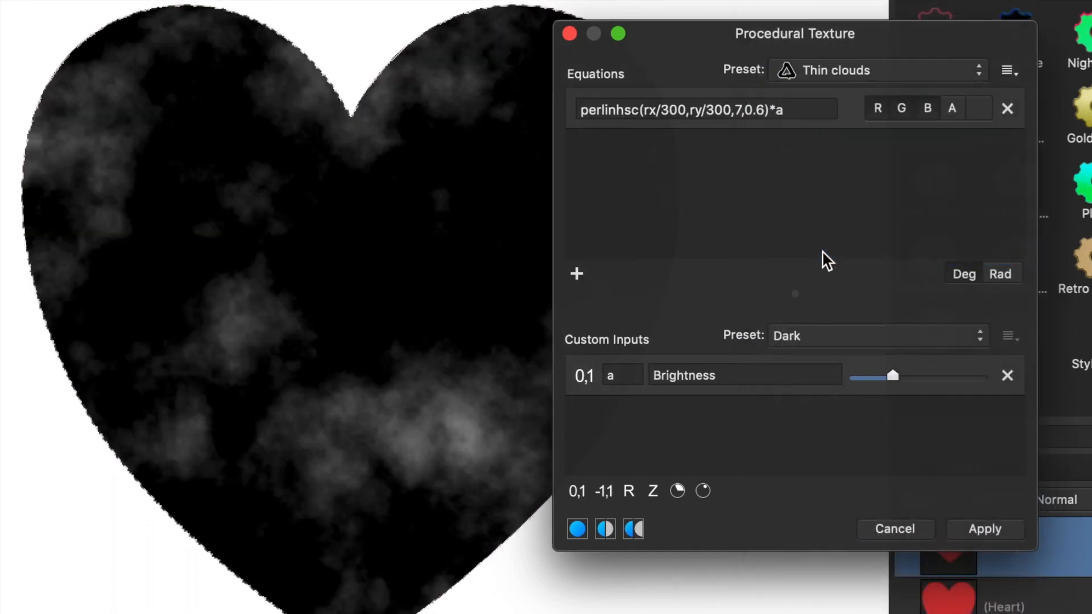
pyautogui.click(877, 70)
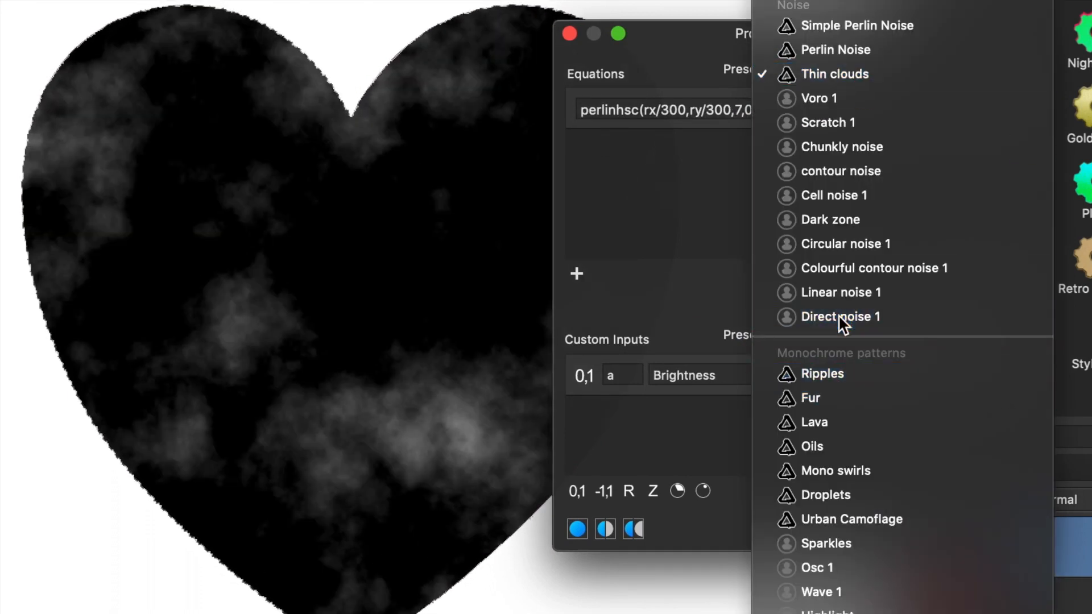
pyautogui.click(841, 317)
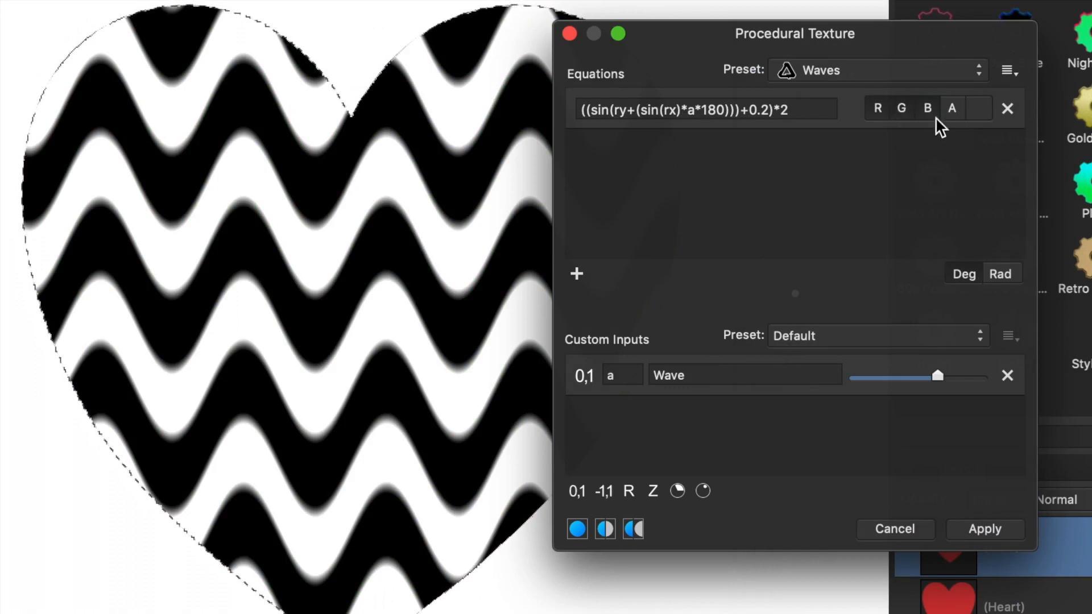
# - Limit the Waves equation to the alpha channel only
pyautogui.click(927, 108)
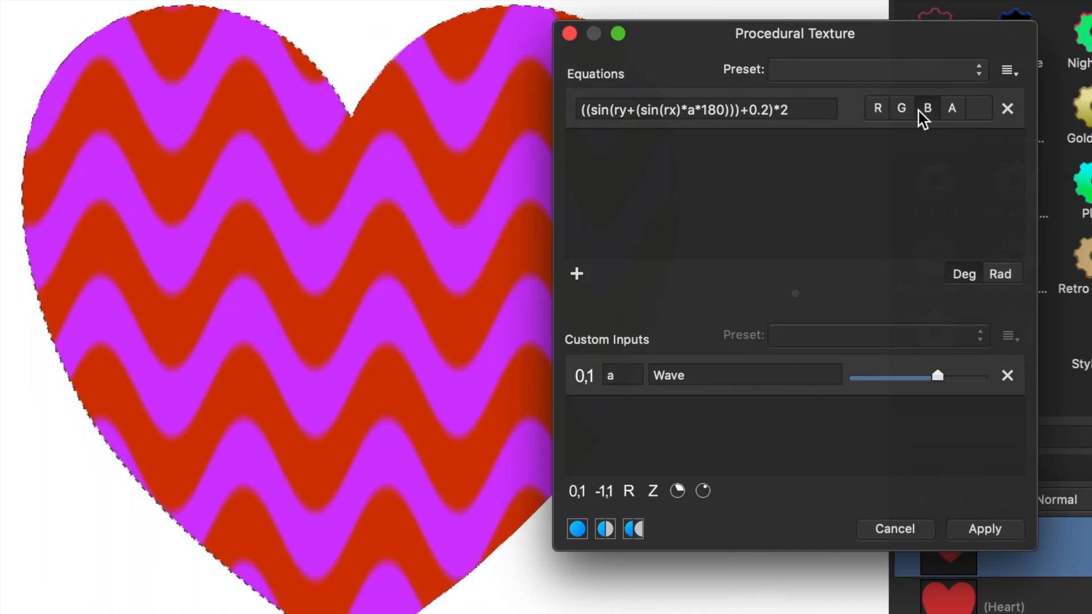
pyautogui.click(927, 108)
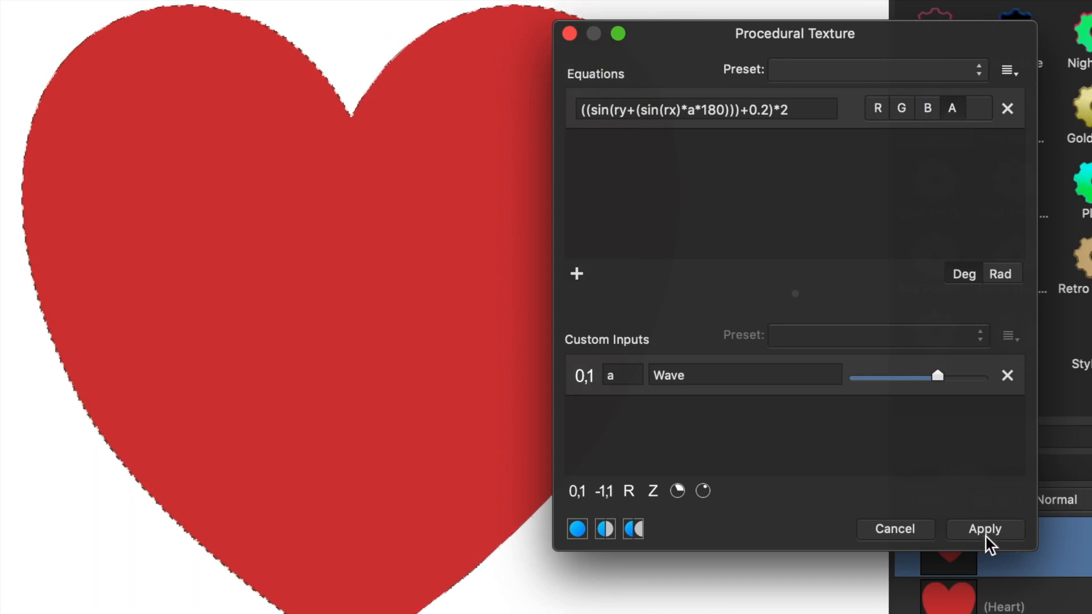
# - Apply the wave texture, then fill the Heart shape layer with a gold colour
pyautogui.click(984, 528)
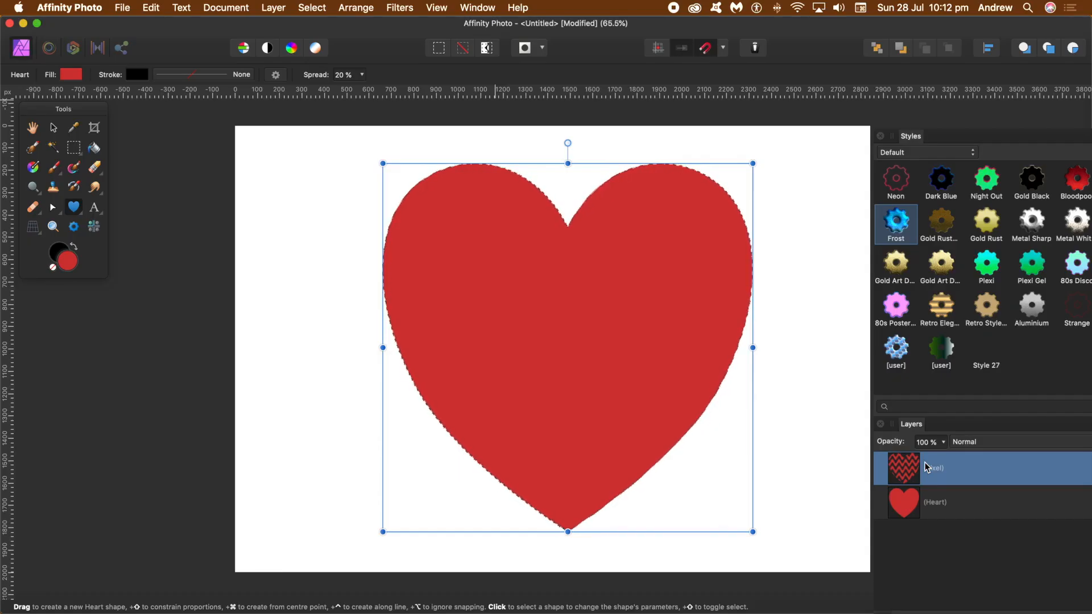
pyautogui.moveTo(903, 498)
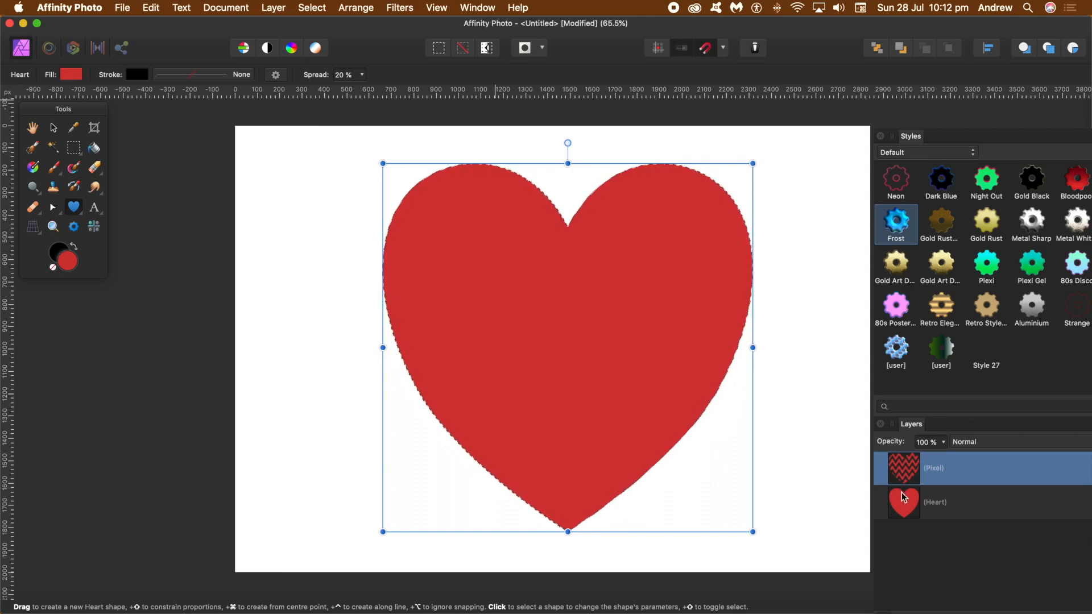
pyautogui.click(934, 502)
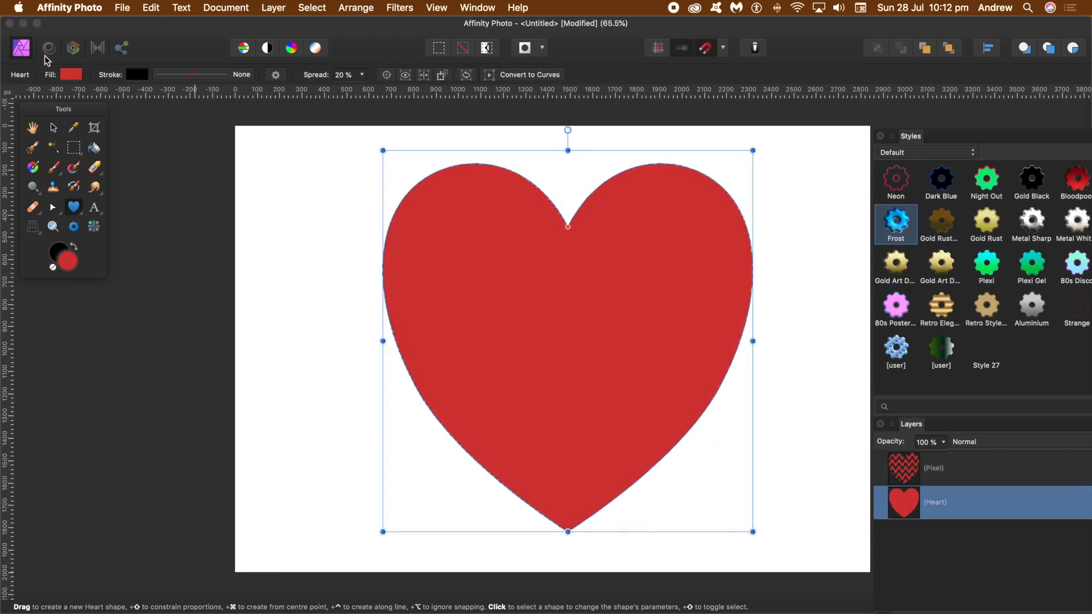
pyautogui.click(70, 75)
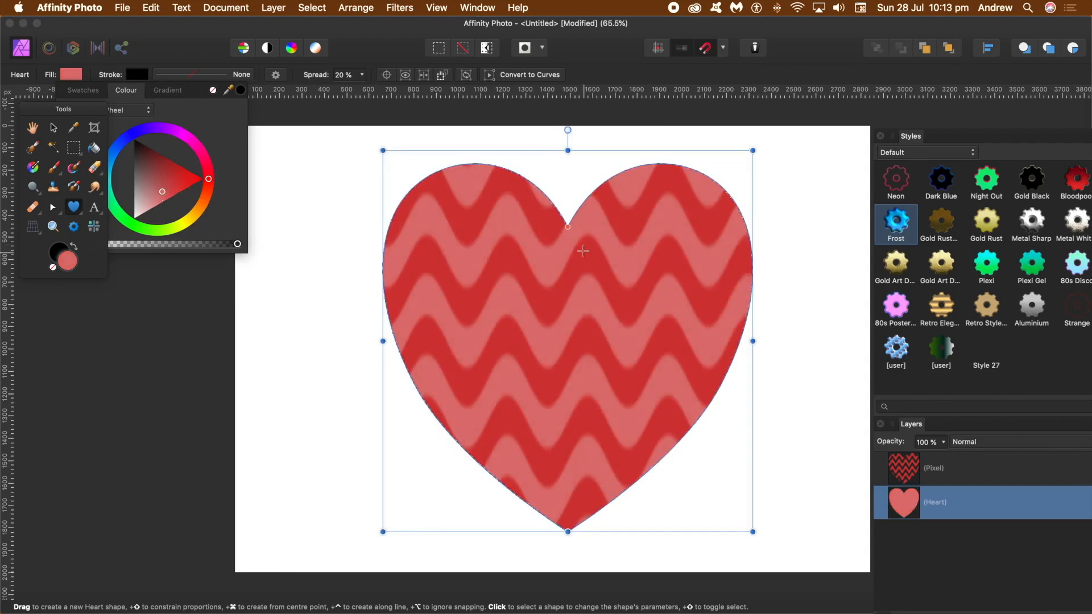
pyautogui.moveTo(645, 268)
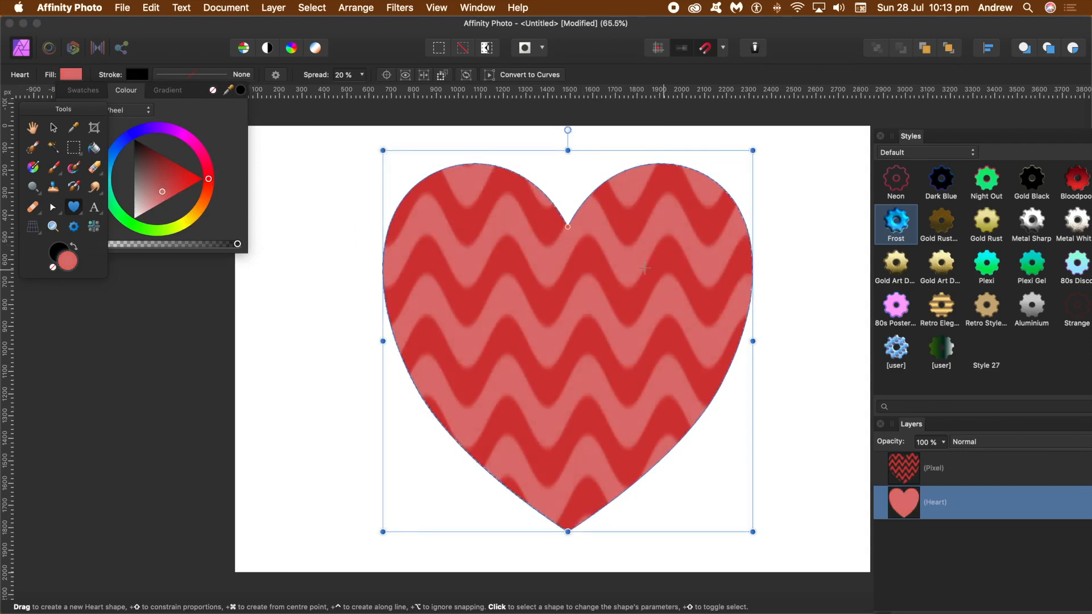
pyautogui.click(150, 191)
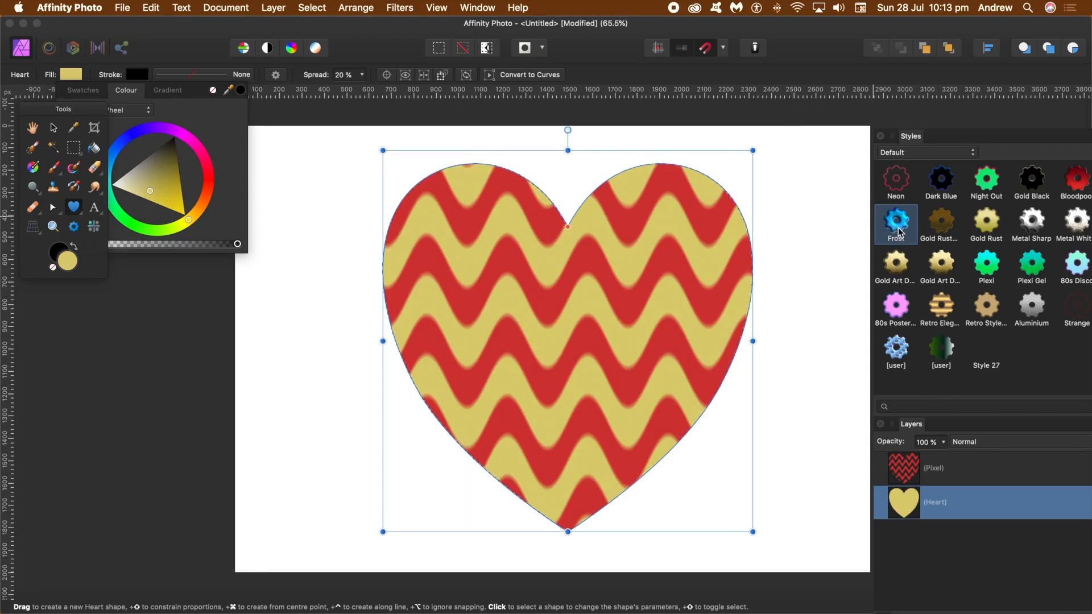
# - Give the wave layer the Frost style and undo it from the Heart layer so it stays gold
pyautogui.click(896, 224)
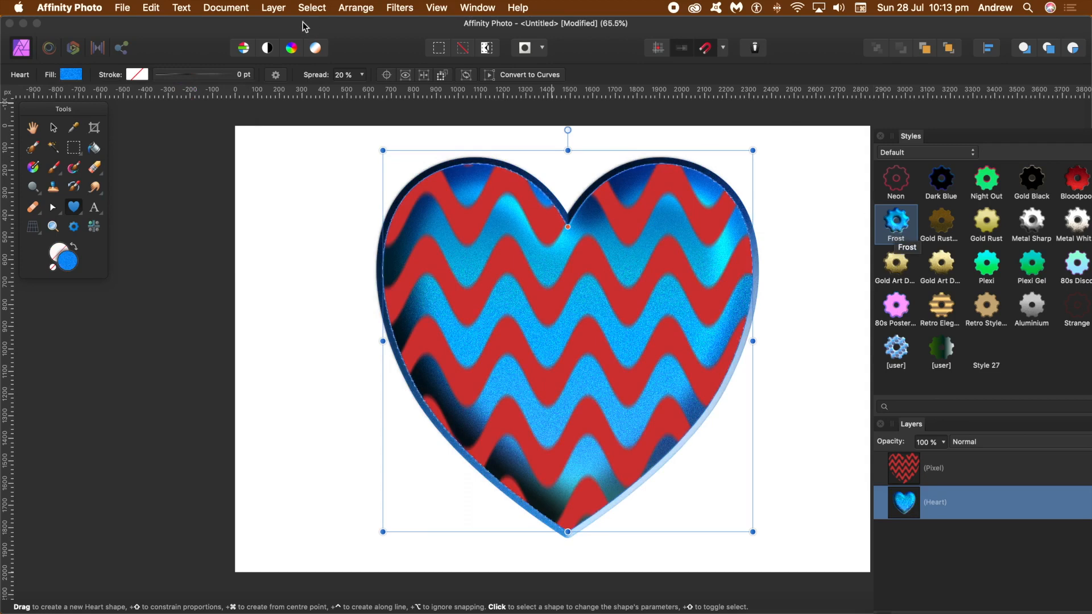
pyautogui.click(150, 8)
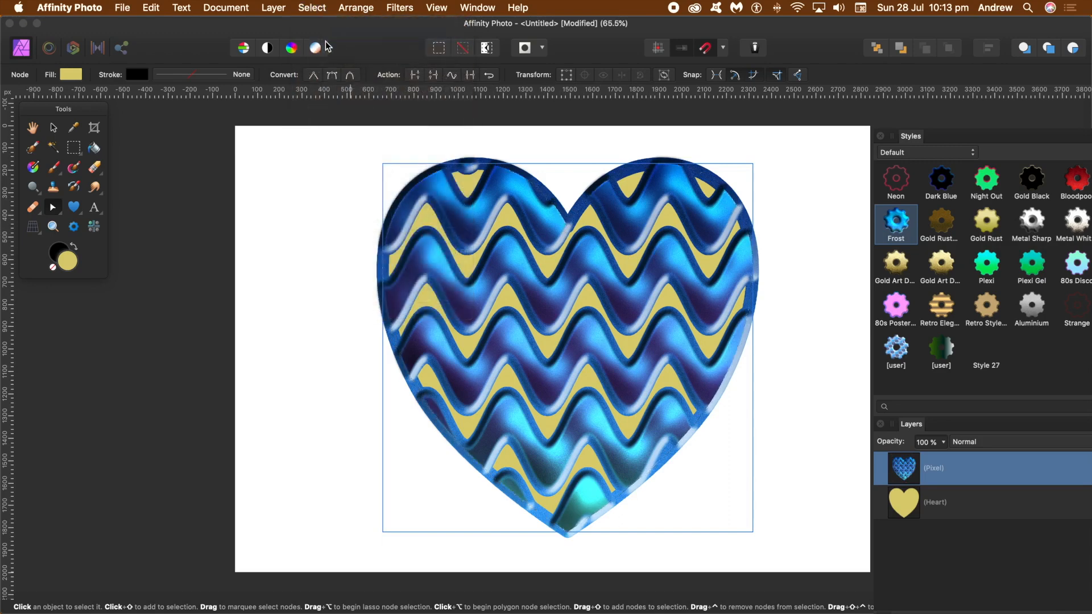
pyautogui.click(947, 502)
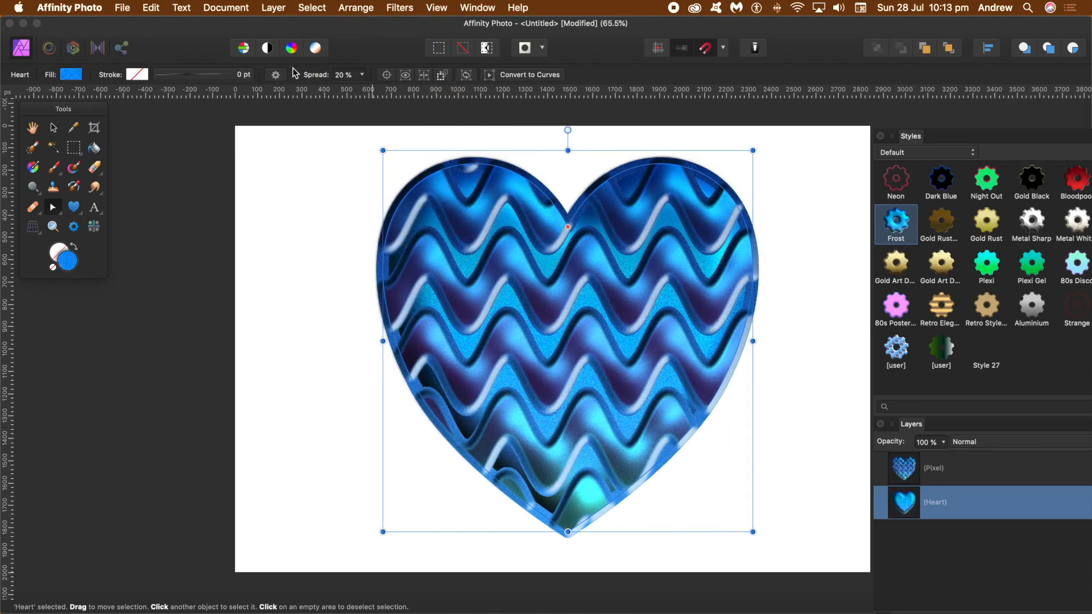
pyautogui.click(150, 7)
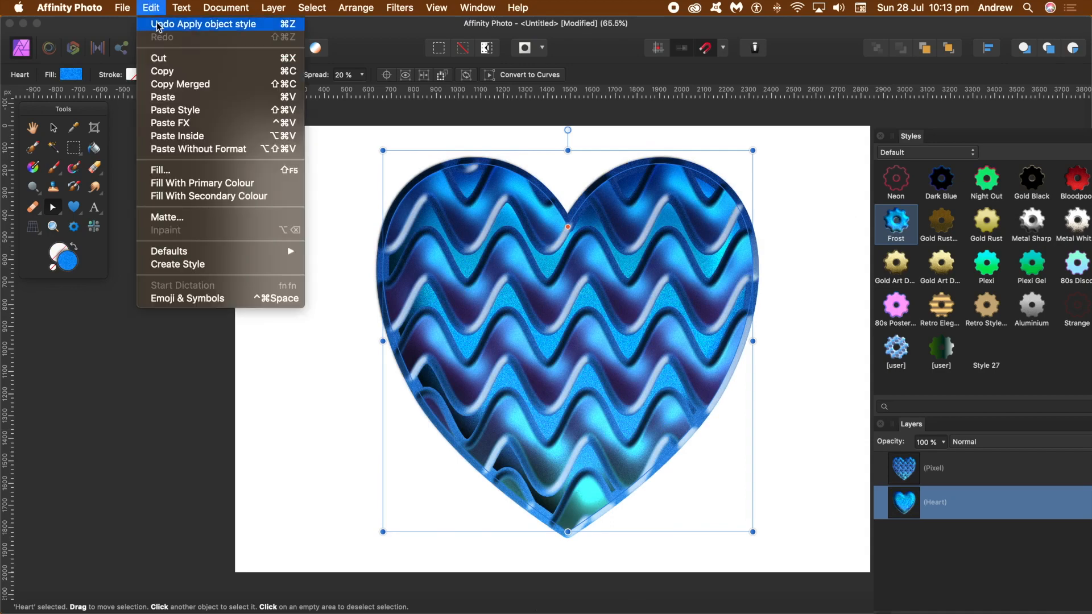
pyautogui.click(204, 24)
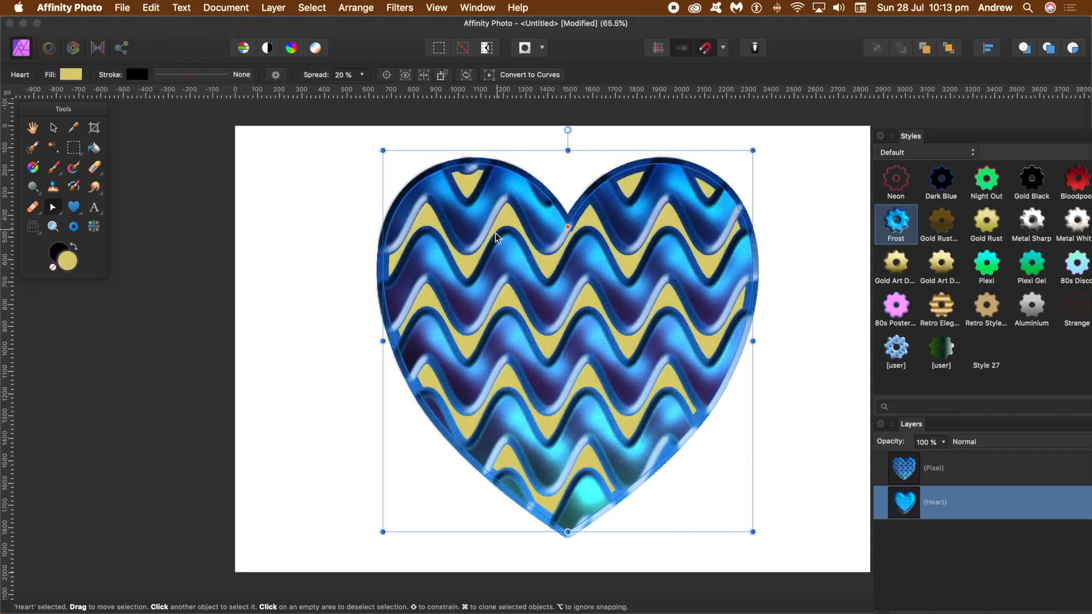
pyautogui.click(399, 7)
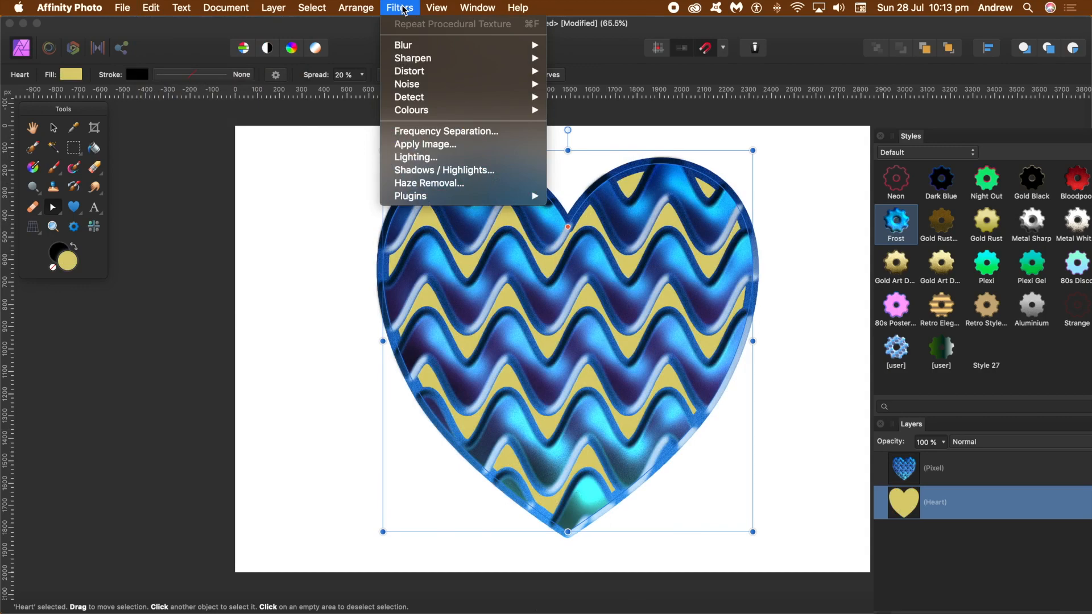
pyautogui.moveTo(411, 110)
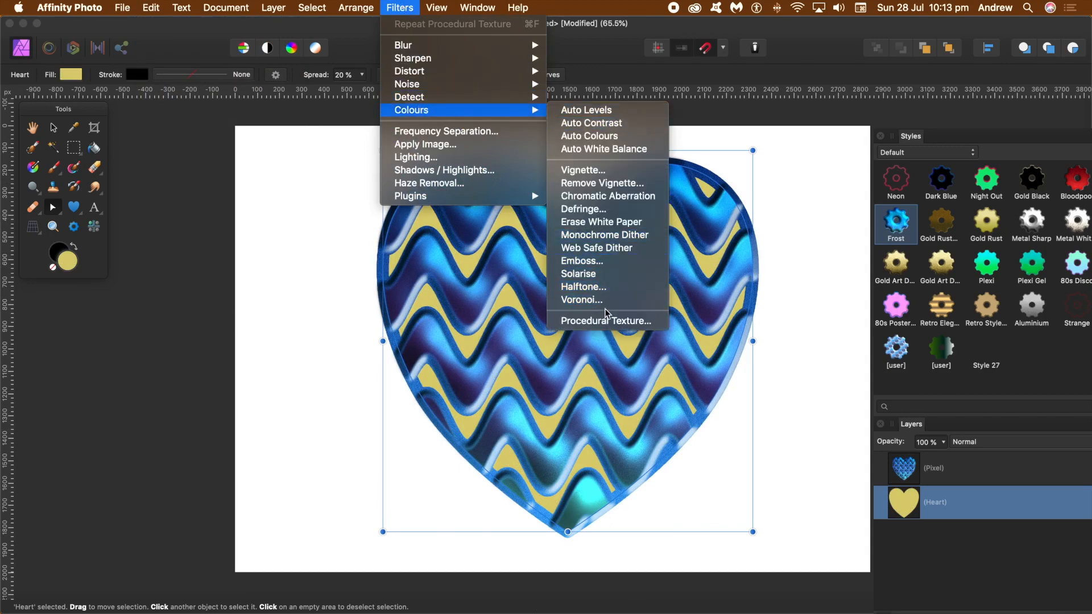
# - Apply an inverted Waves procedural texture (equation prefixed with 1) to the gold heart
pyautogui.click(605, 321)
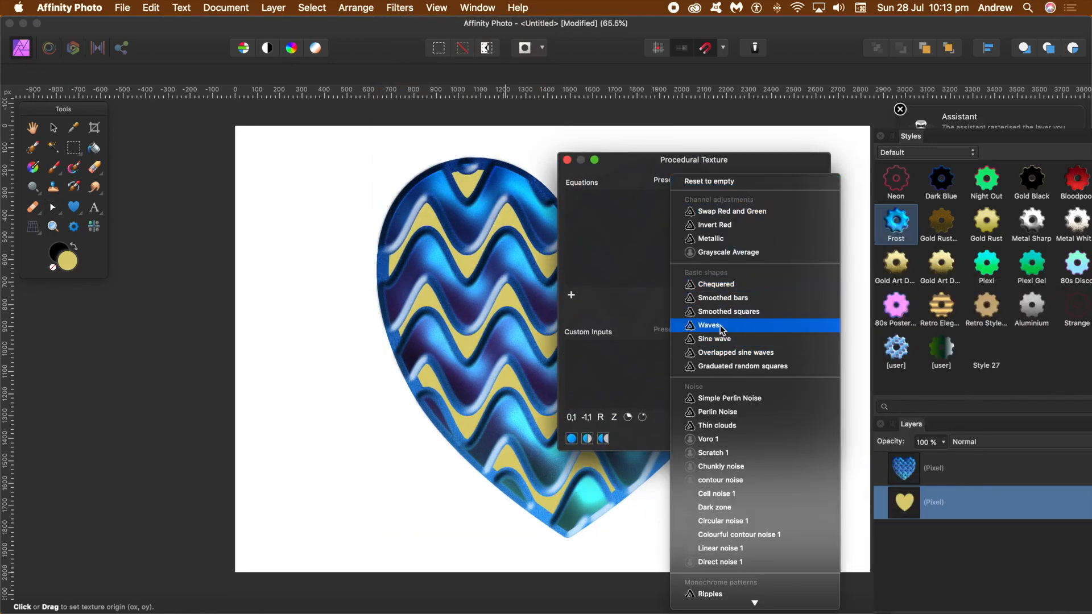
pyautogui.click(708, 325)
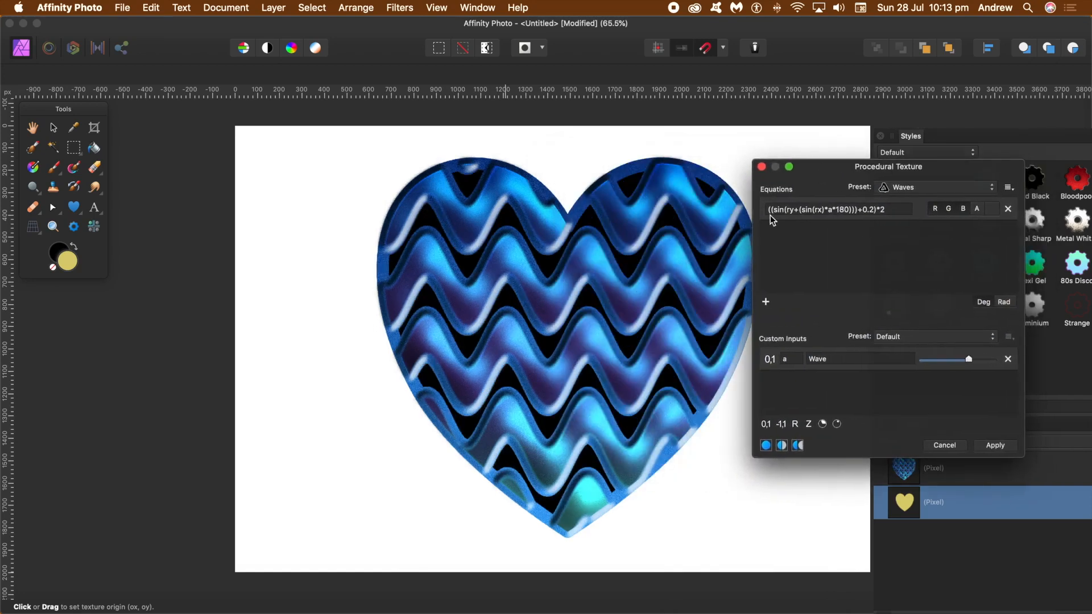
pyautogui.moveTo(813, 221)
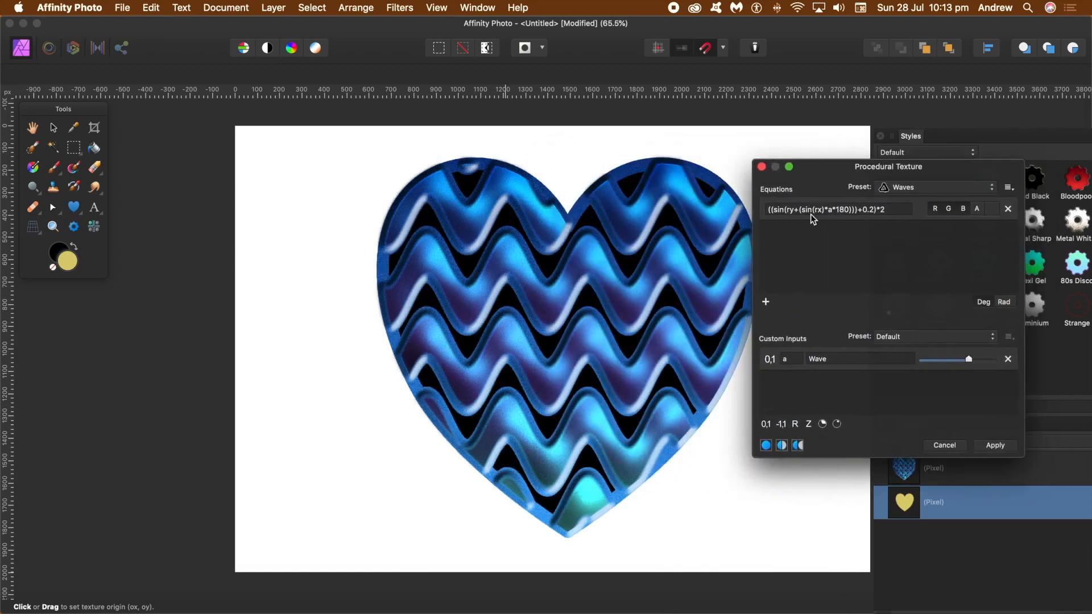
pyautogui.click(632, 214)
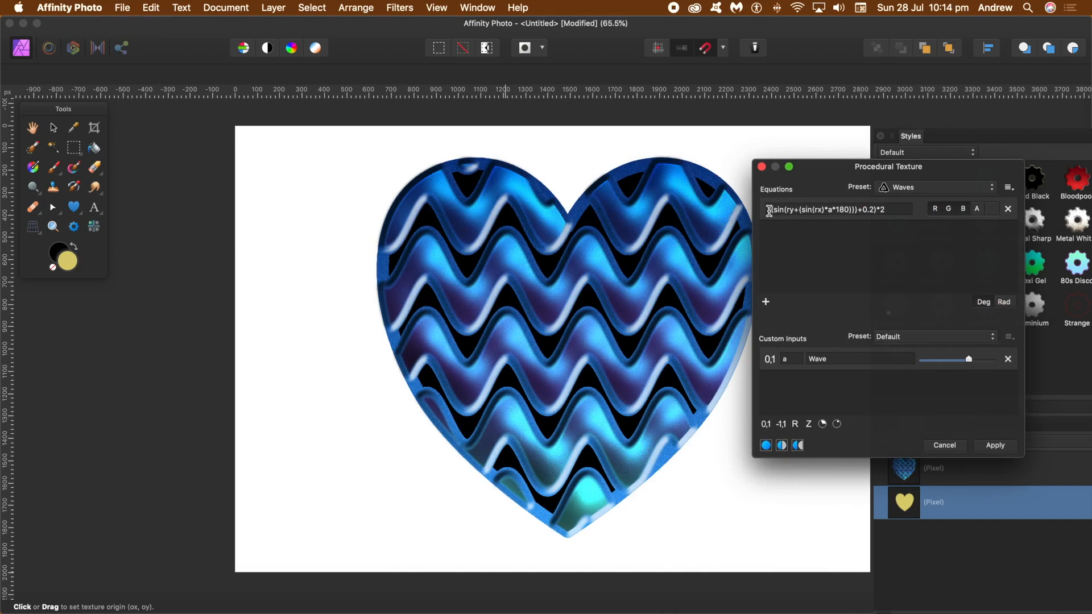
pyautogui.click(836, 208)
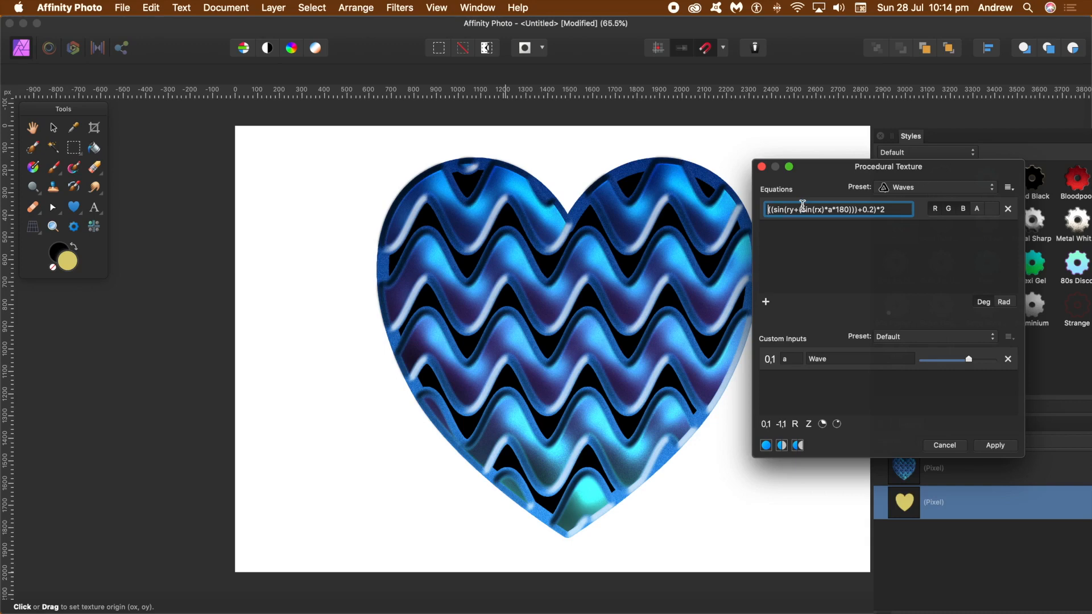
pyautogui.write('1-')
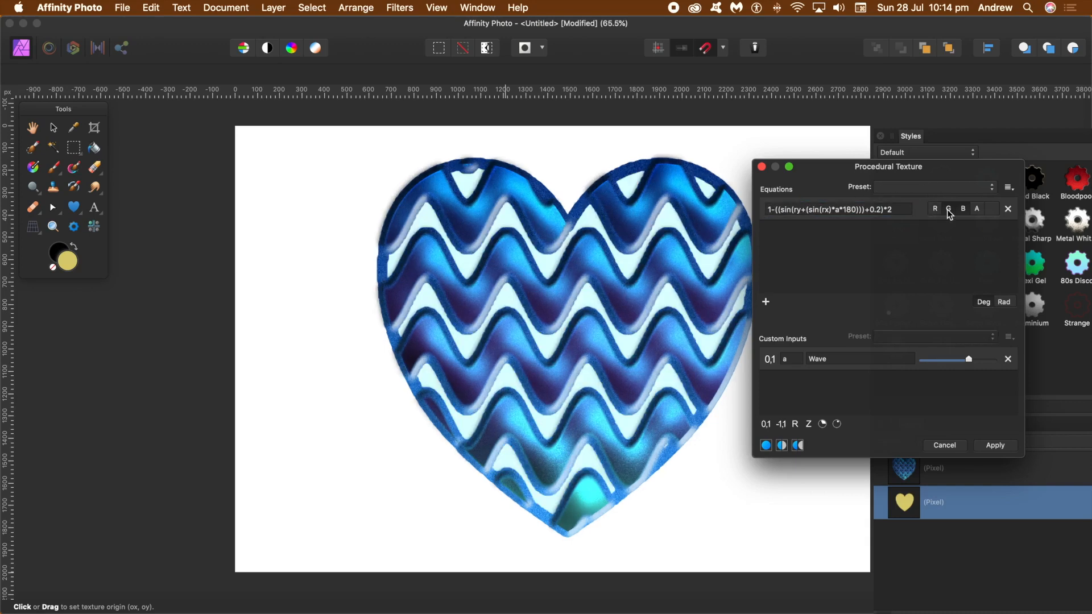
pyautogui.click(948, 208)
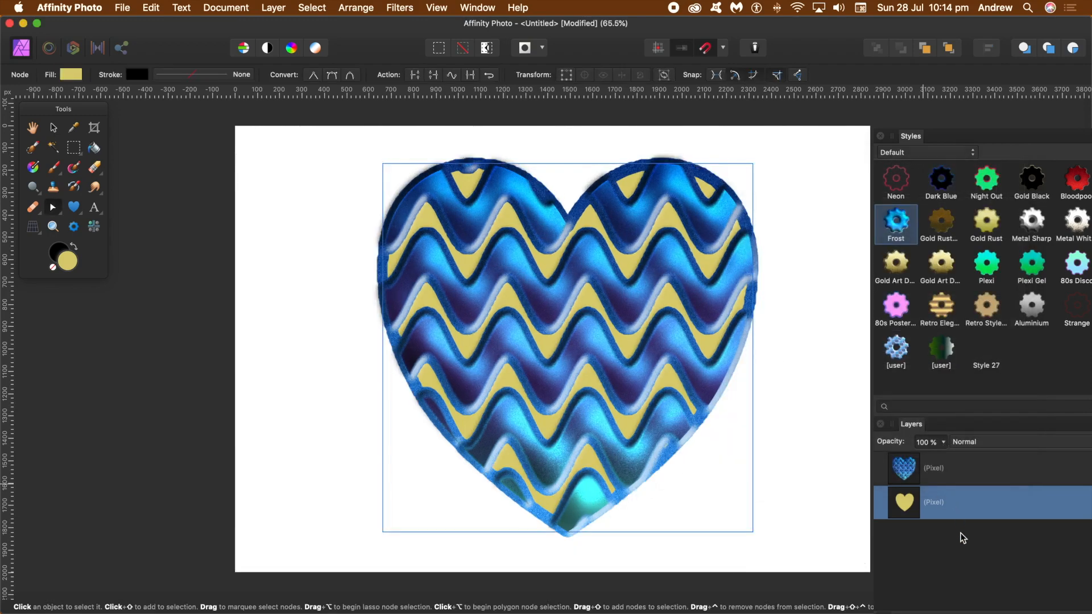
# - Make a selection from the heart pixel layer's outline with Selection From Layer
pyautogui.click(311, 7)
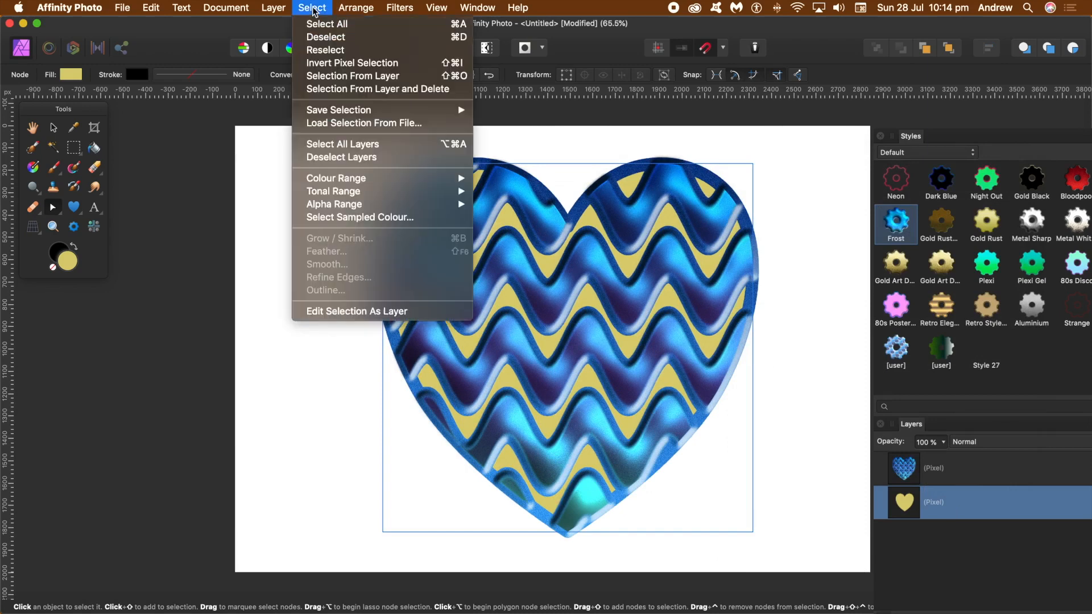
pyautogui.moveTo(353, 76)
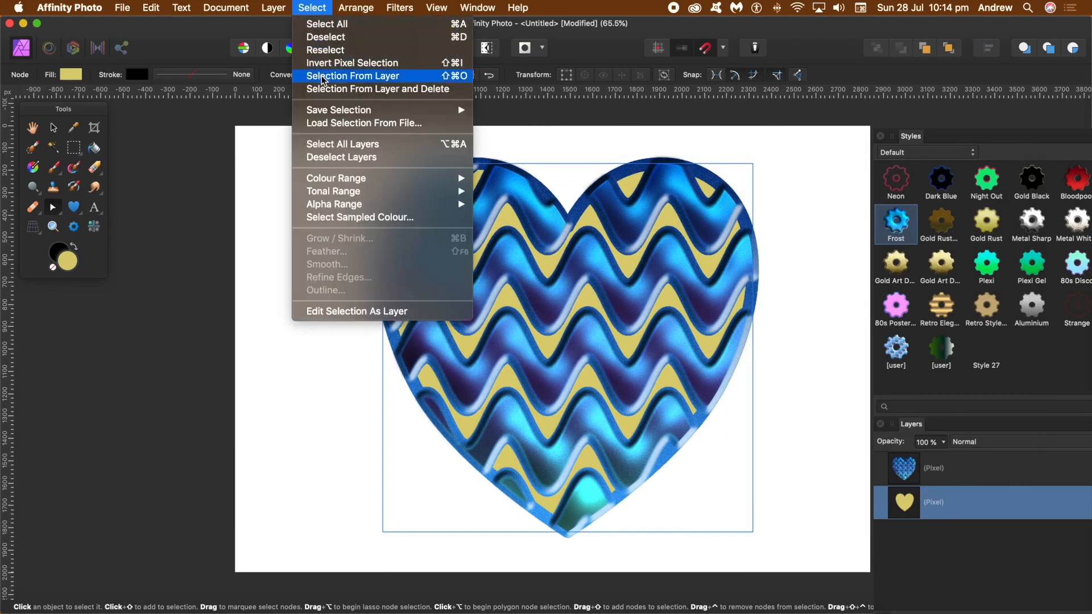
pyautogui.click(352, 75)
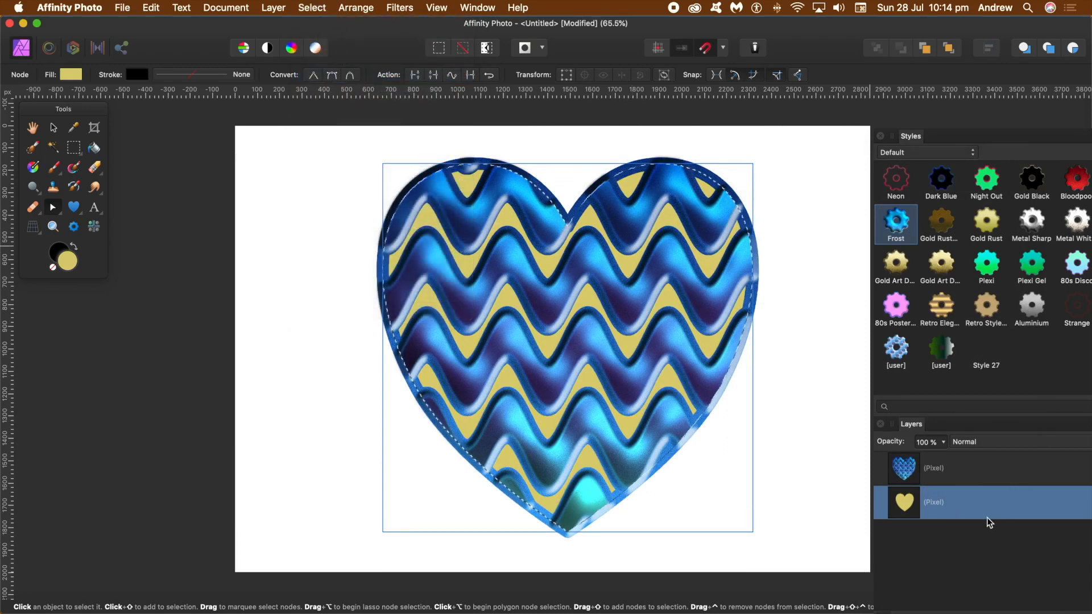
pyautogui.click(399, 8)
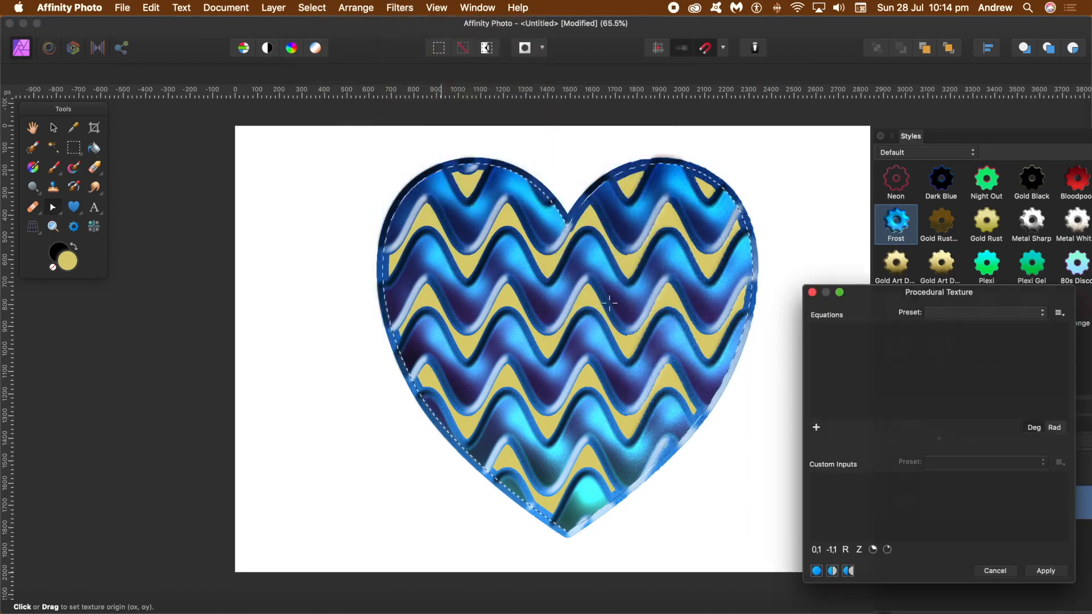
# - Load the Waves preset again and invert it by prefixing the equation with 1-
pyautogui.click(1058, 313)
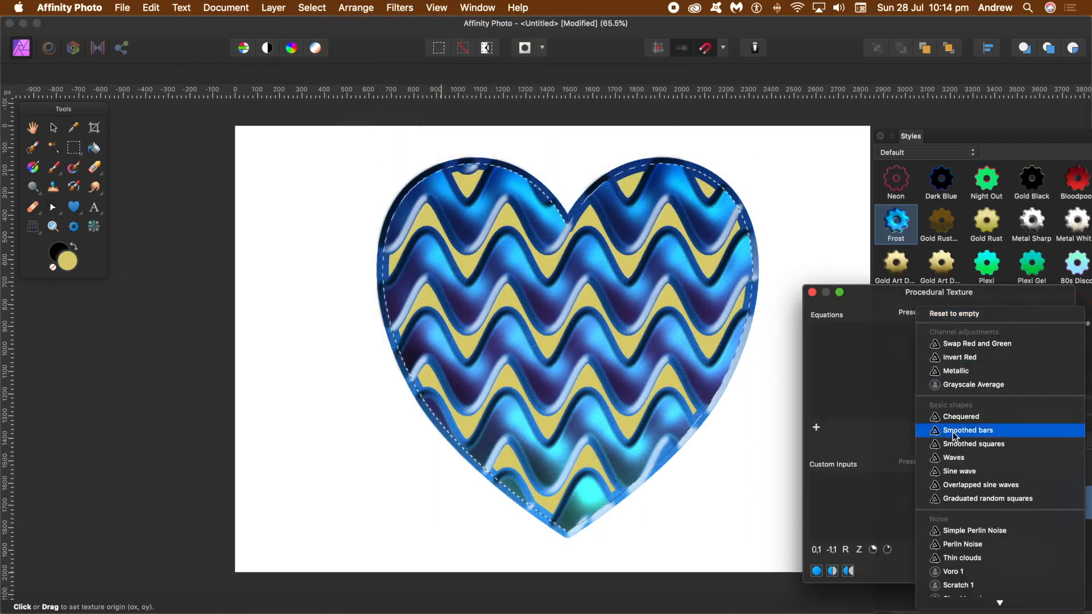
pyautogui.click(953, 458)
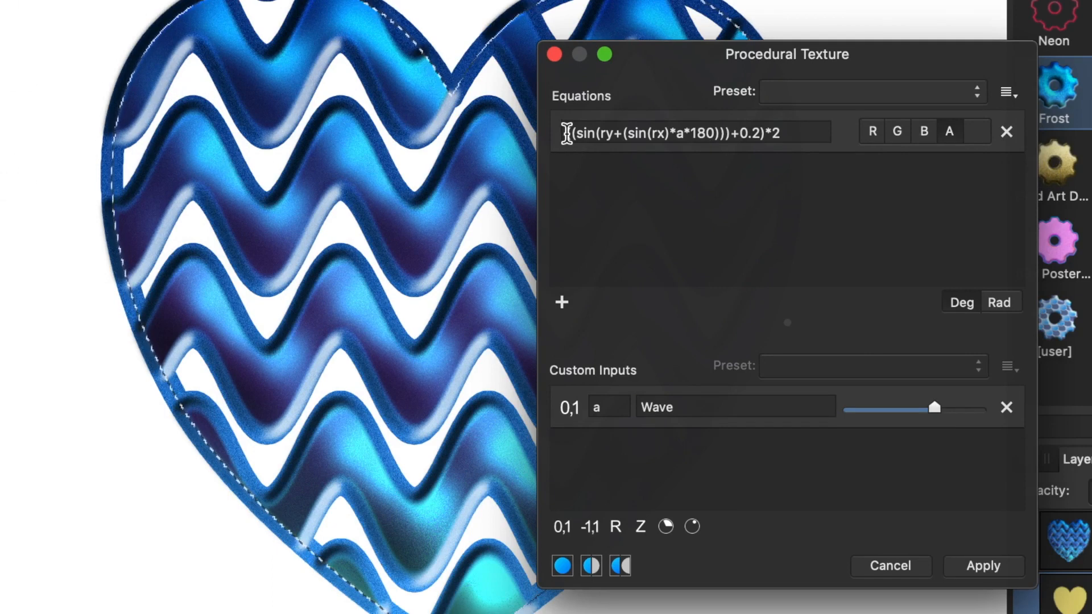
pyautogui.click(693, 131)
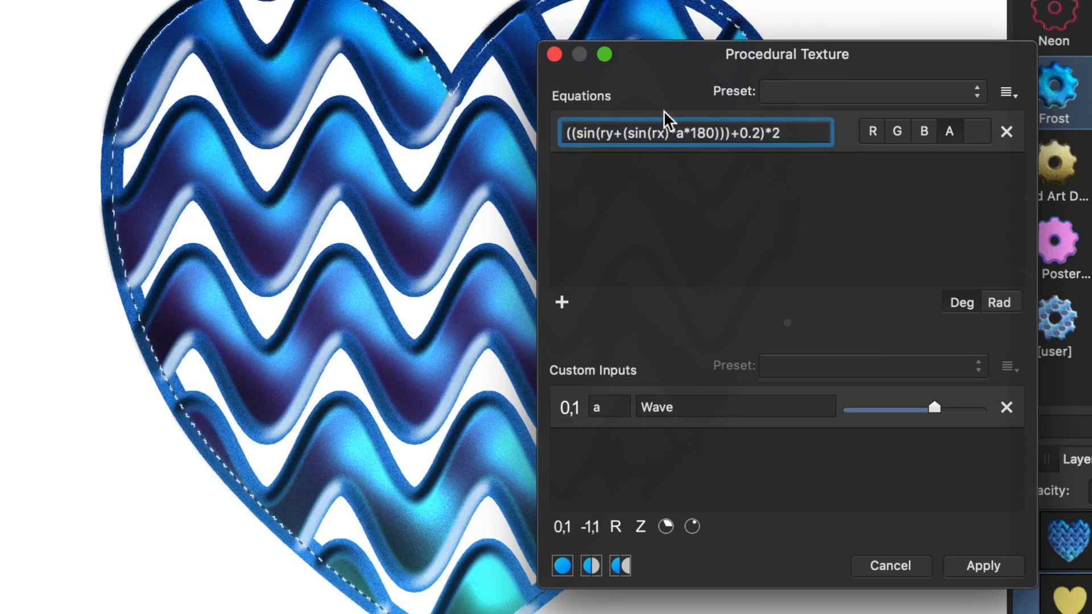
pyautogui.write('1-')
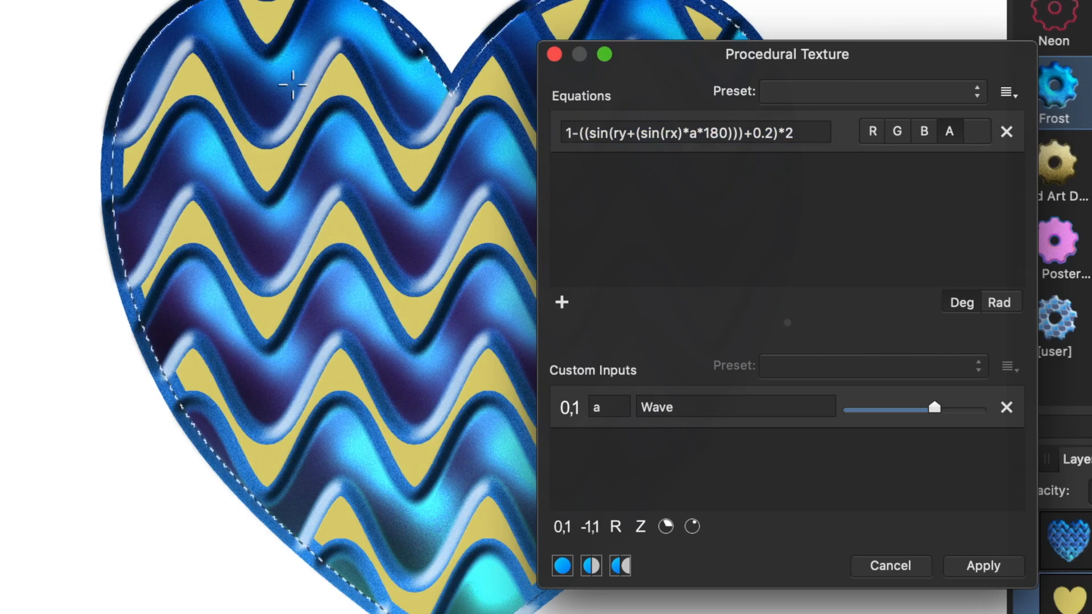
pyautogui.moveTo(509, 89)
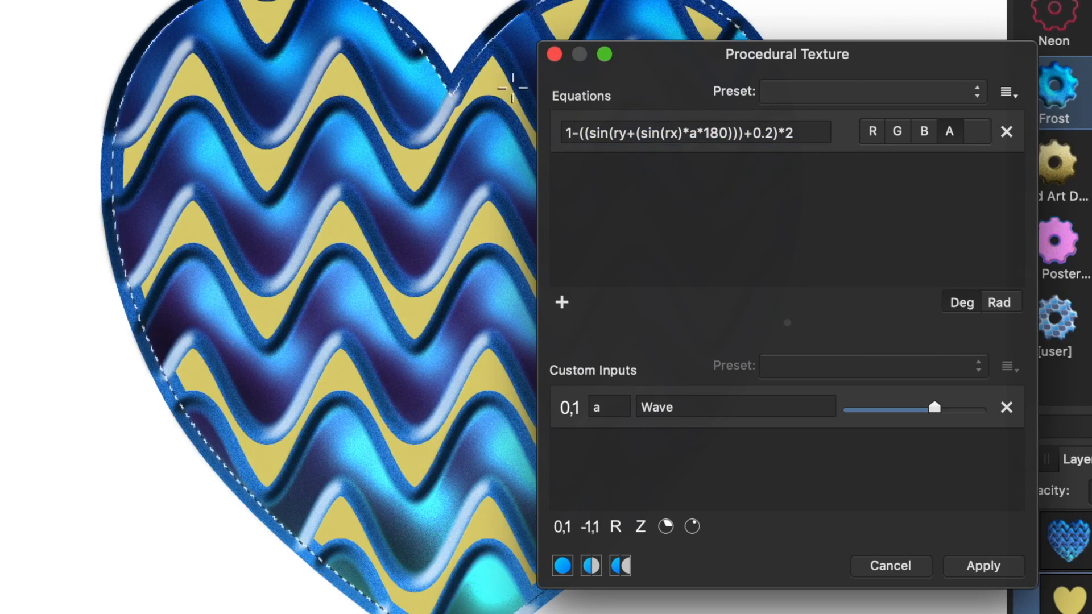
pyautogui.moveTo(176, 146)
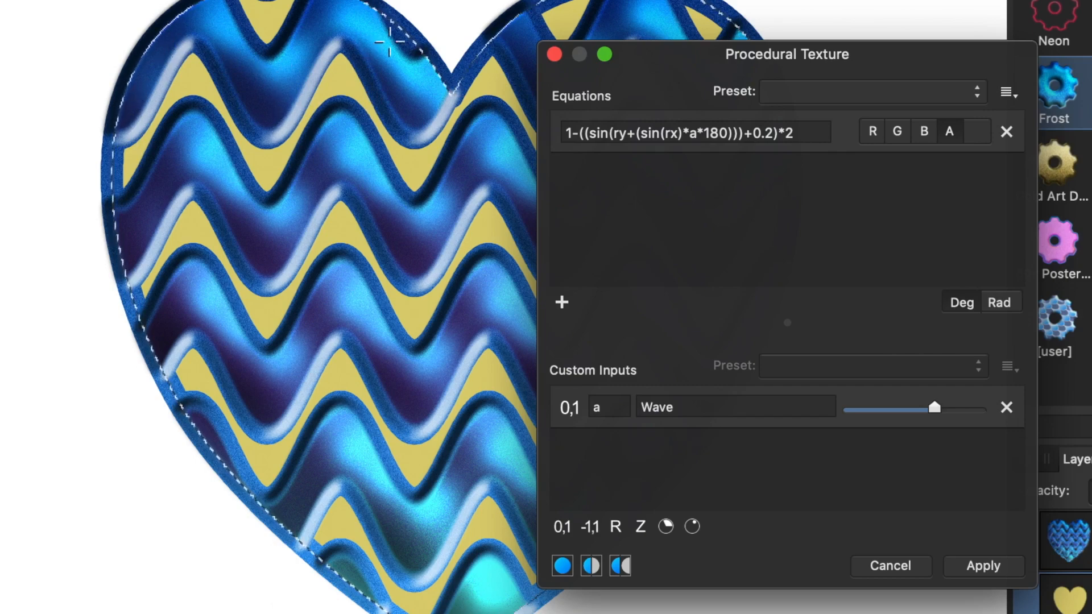
pyautogui.moveTo(894, 118)
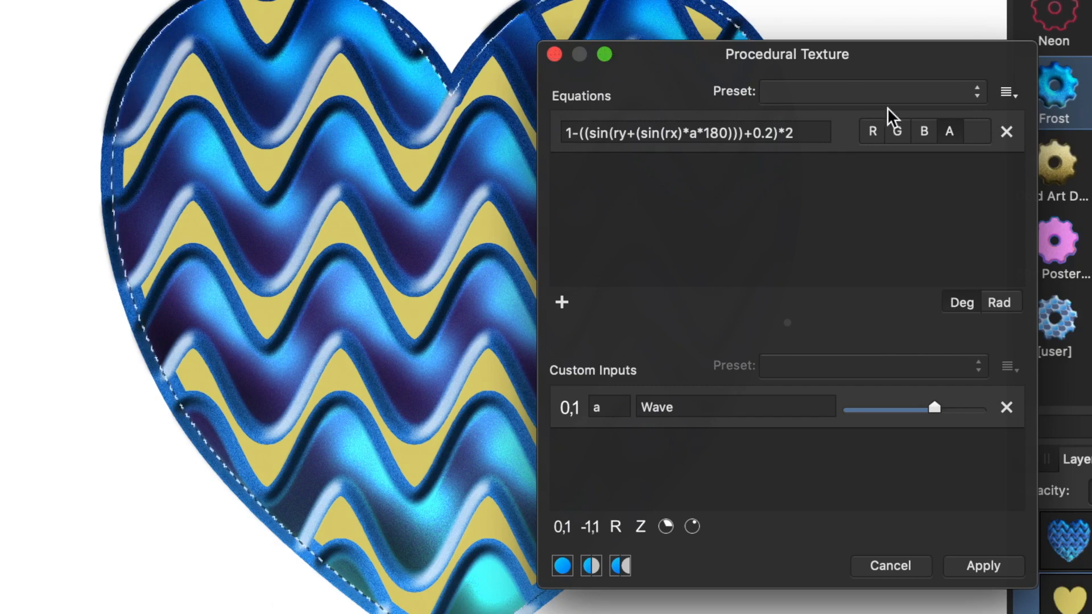
pyautogui.moveTo(825, 422)
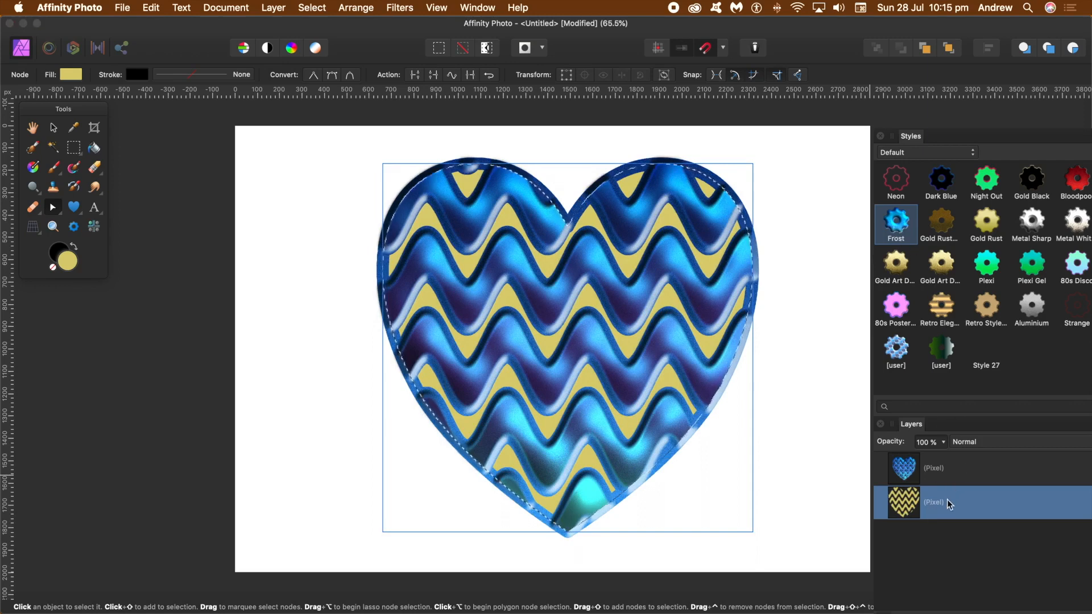
# - Give the lower wave layer the frosted blue Frost style too
pyautogui.doubleClick(933, 502)
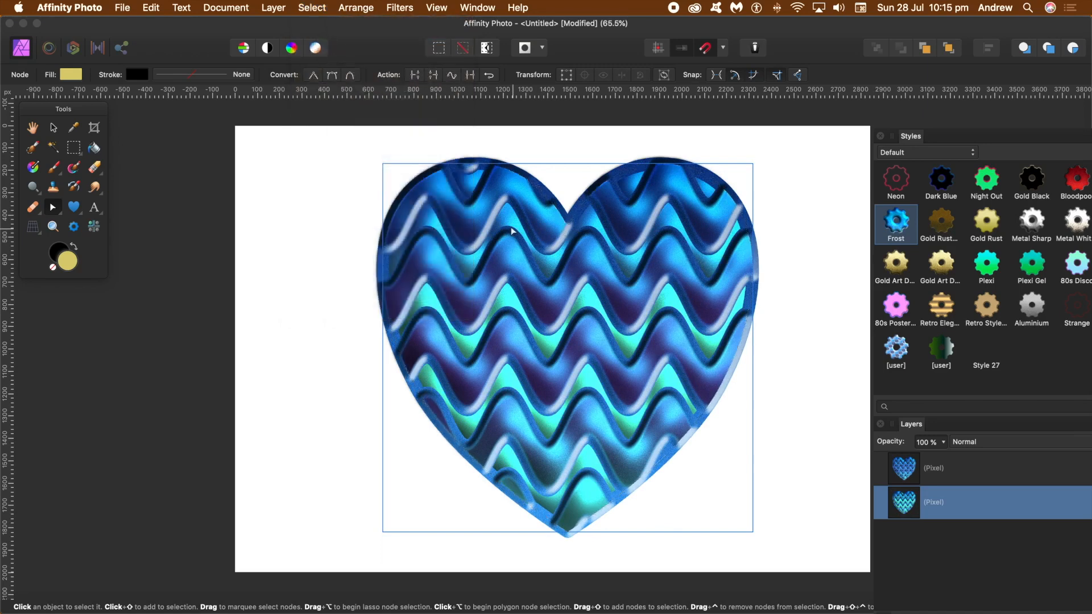
pyautogui.moveTo(458, 253)
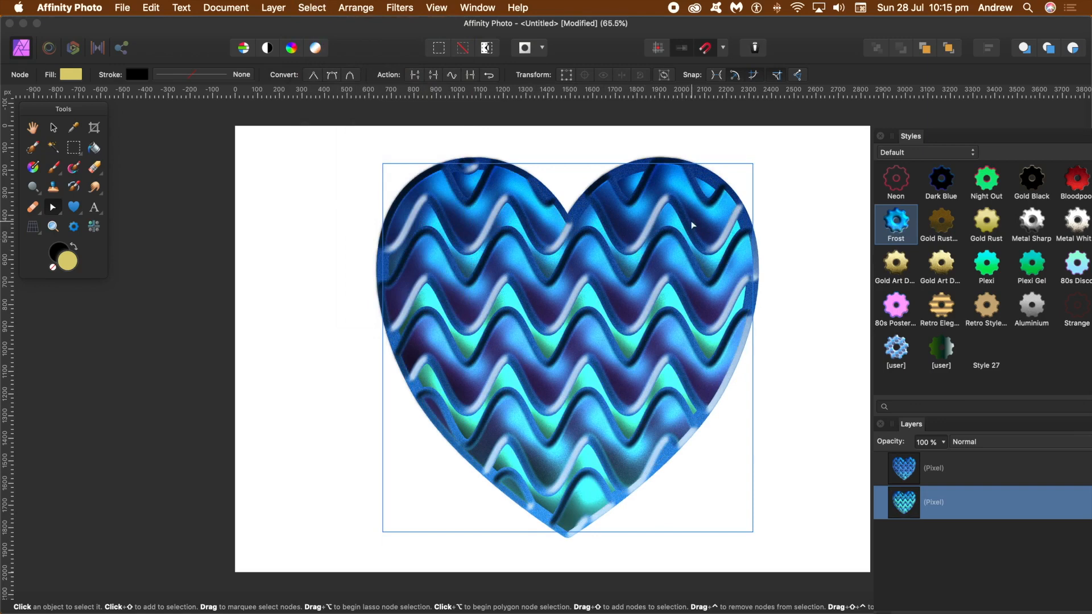
pyautogui.moveTo(965, 400)
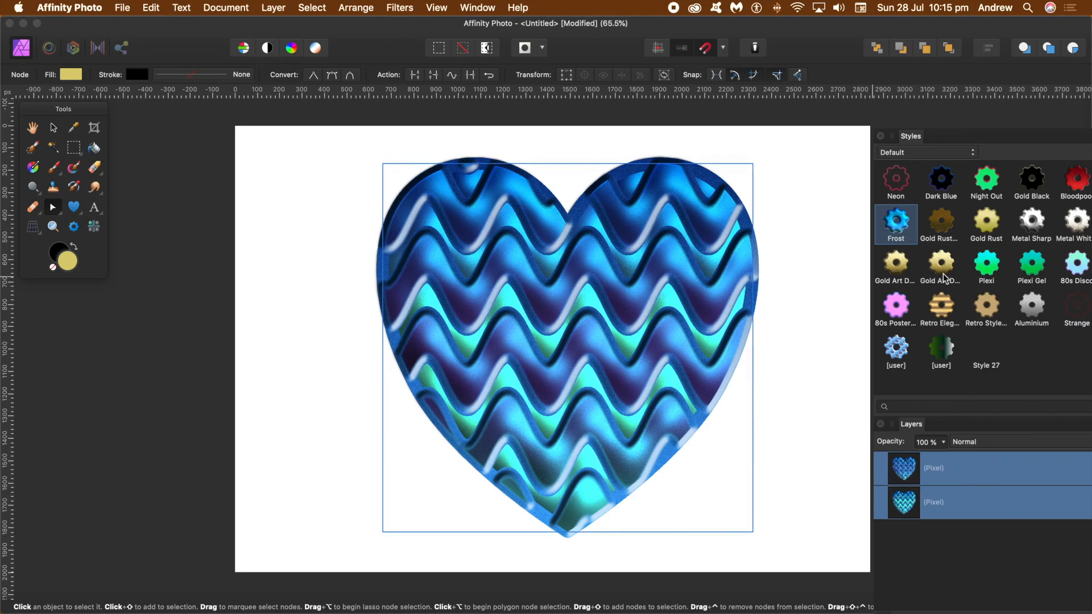
# - Preview the gilded gold, frosted blue, Neon, Night Out and Plexi styles on both heart layers
pyautogui.click(940, 266)
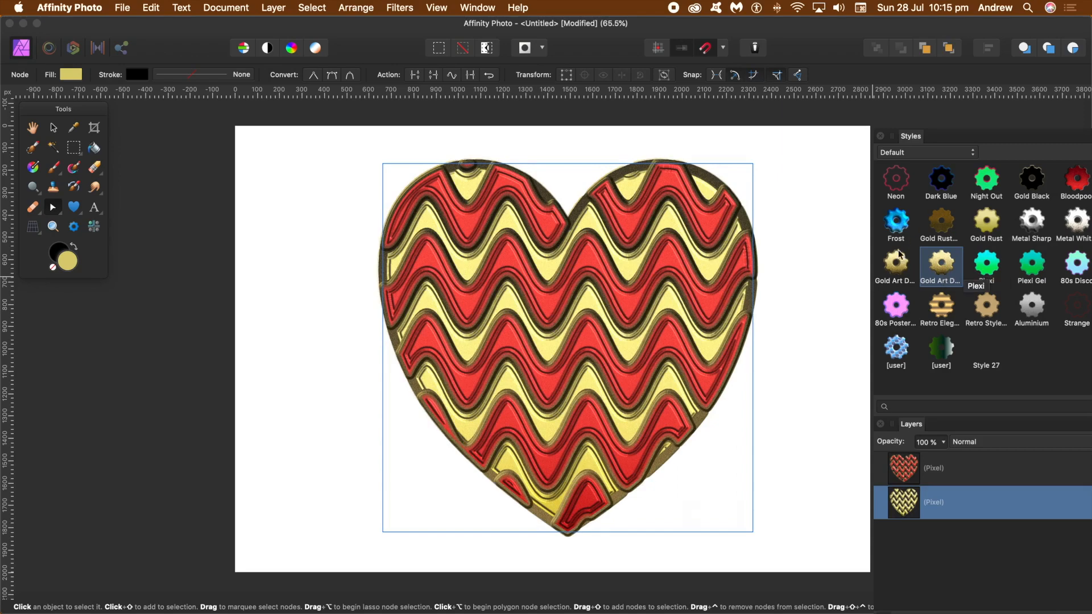
pyautogui.click(933, 468)
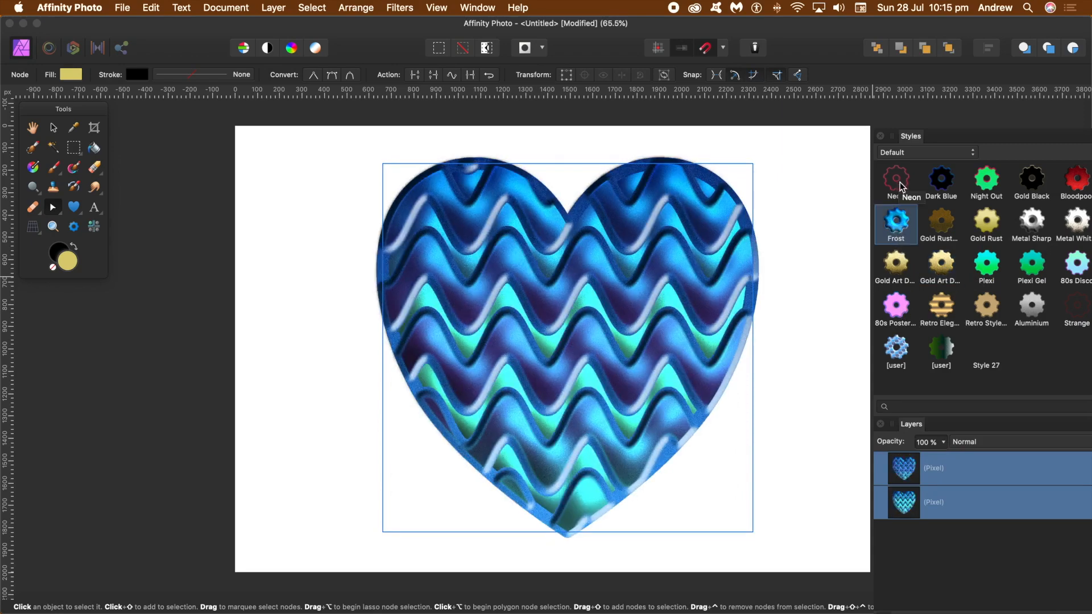
pyautogui.click(896, 181)
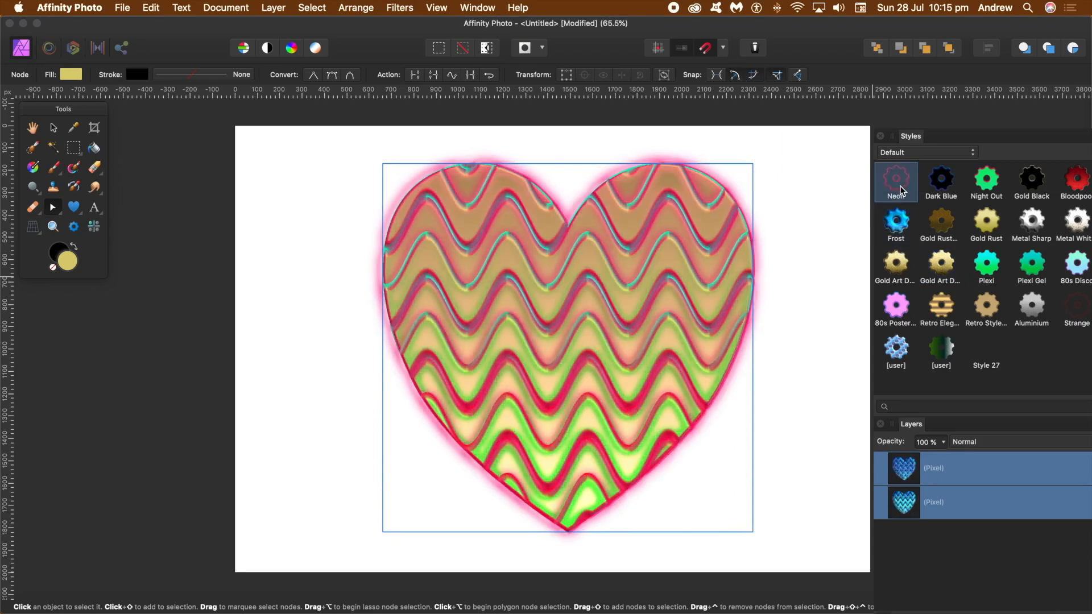
pyautogui.click(985, 182)
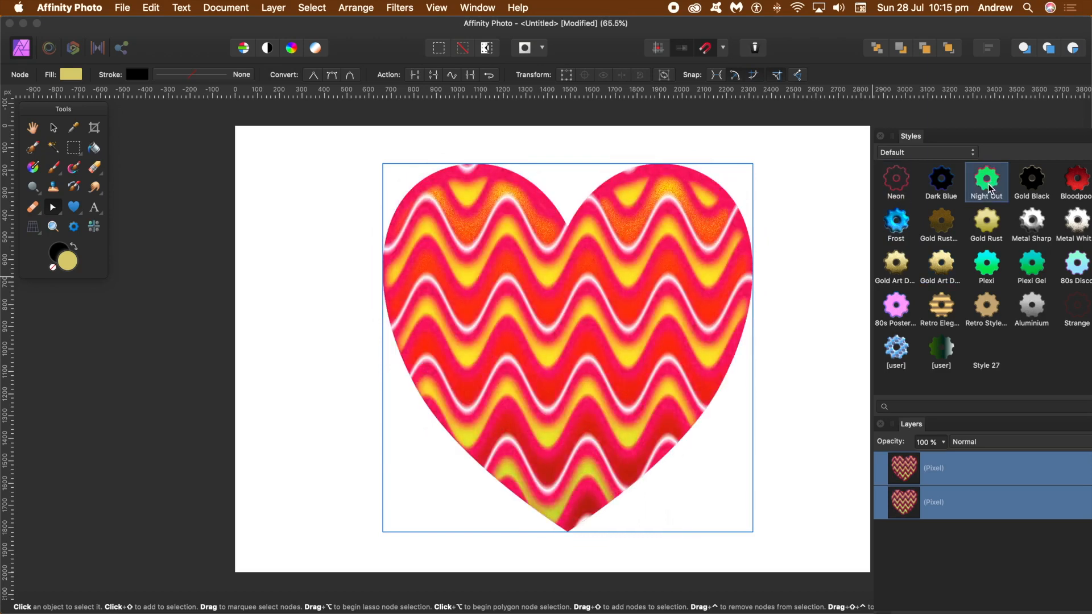
pyautogui.click(986, 266)
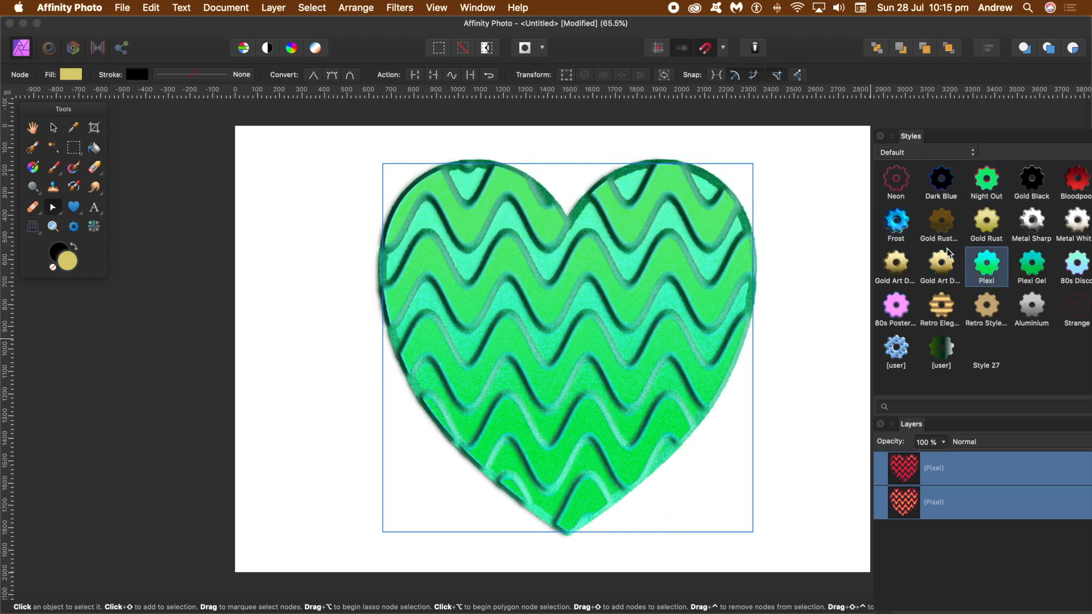
# - Try the user-saved styles and Style 27, then settle on the Gold Art Deco style for both layers
pyautogui.click(896, 345)
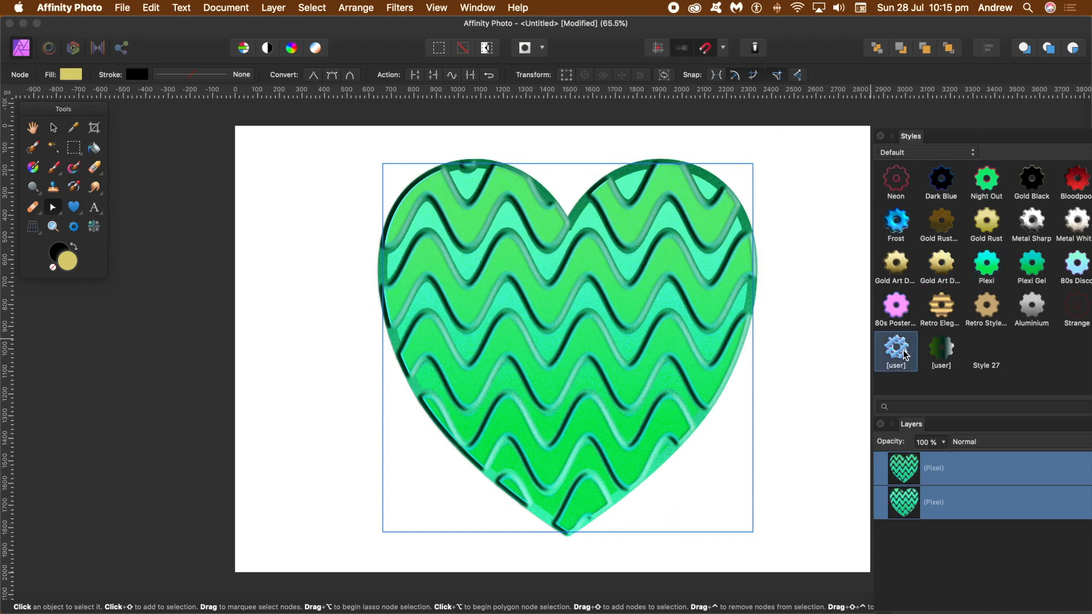
pyautogui.click(940, 348)
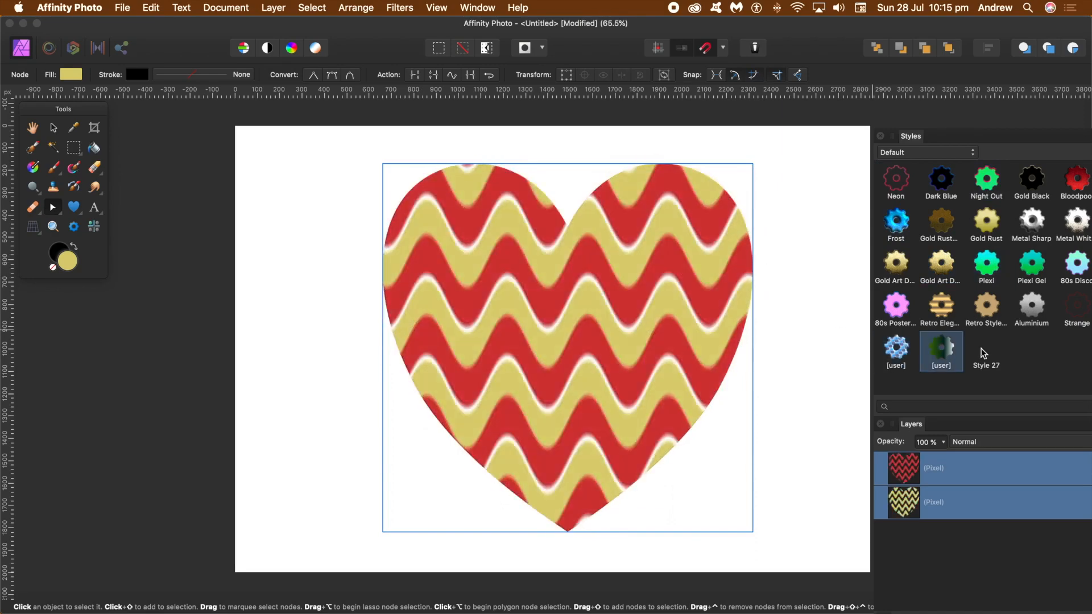
pyautogui.click(986, 351)
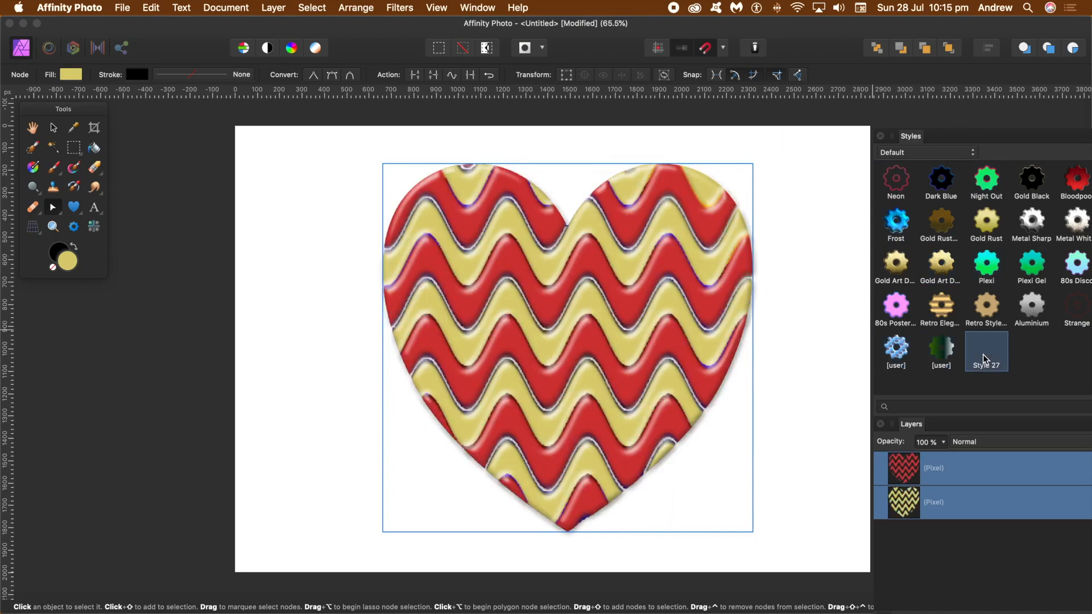
pyautogui.click(985, 352)
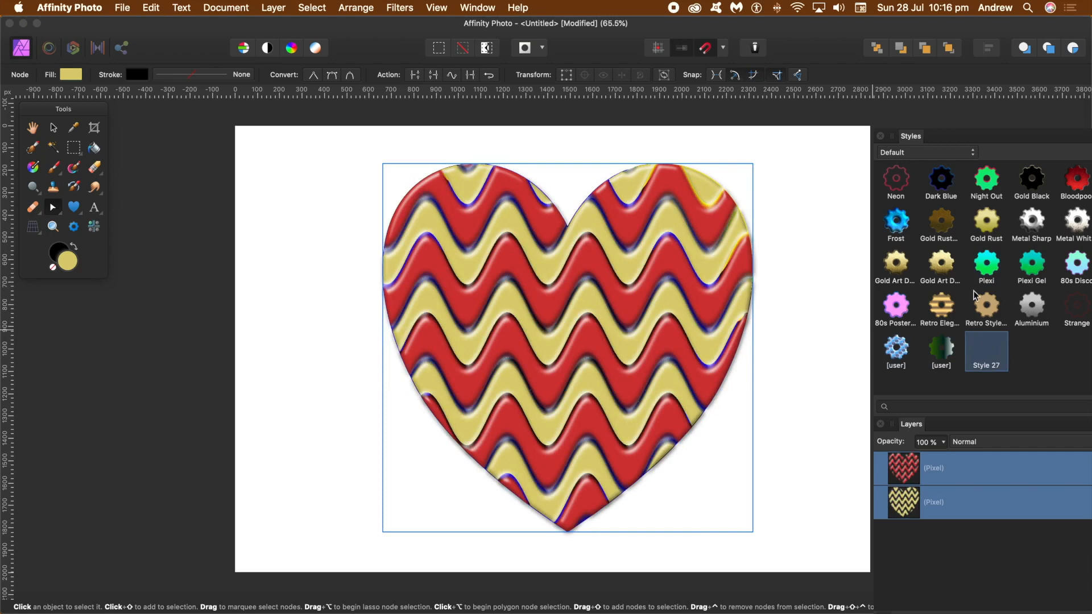
pyautogui.click(940, 266)
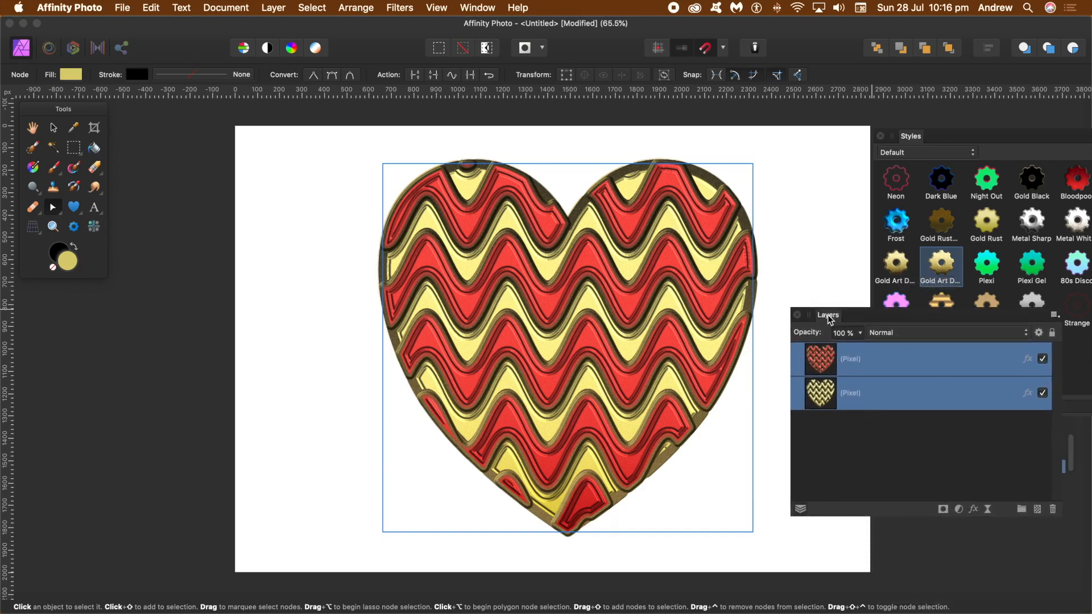
pyautogui.moveTo(974, 509)
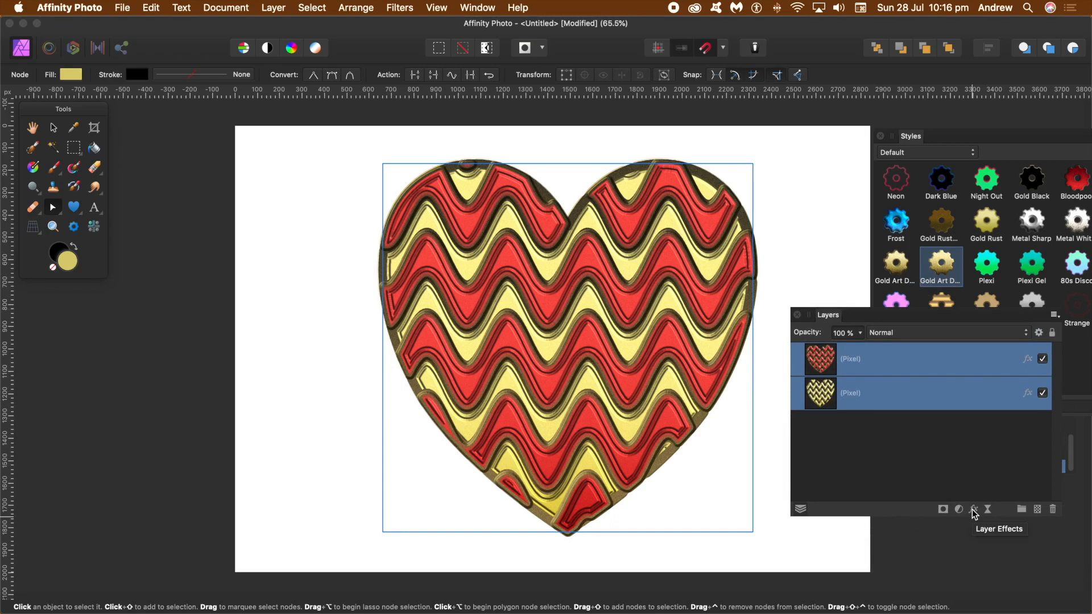
# - In Layer Effects, keep 3D on and add an Inner Shadow to both wave layers
pyautogui.click(974, 509)
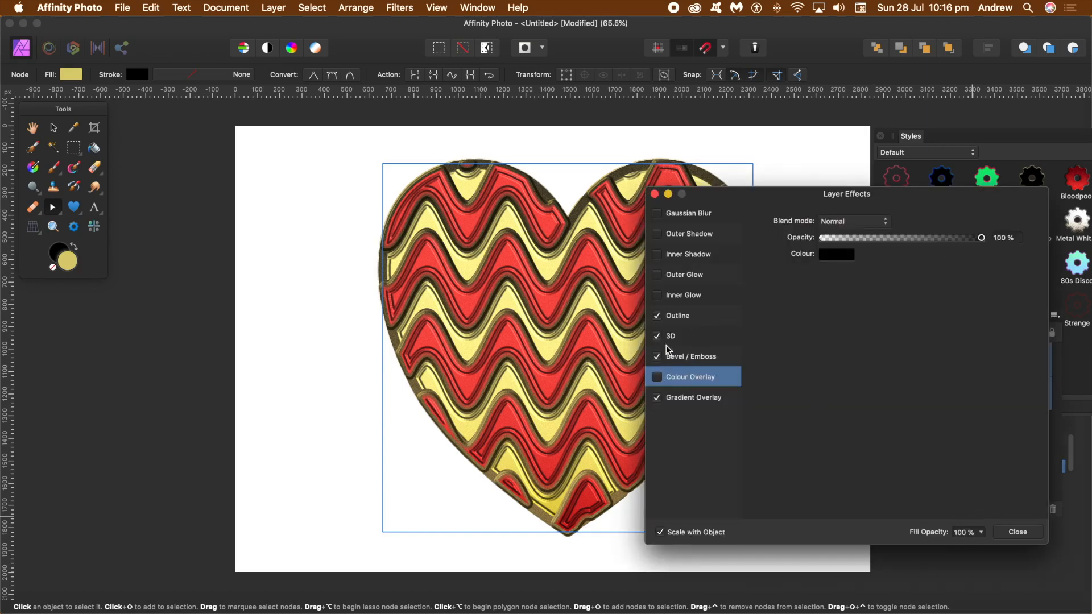
pyautogui.click(655, 336)
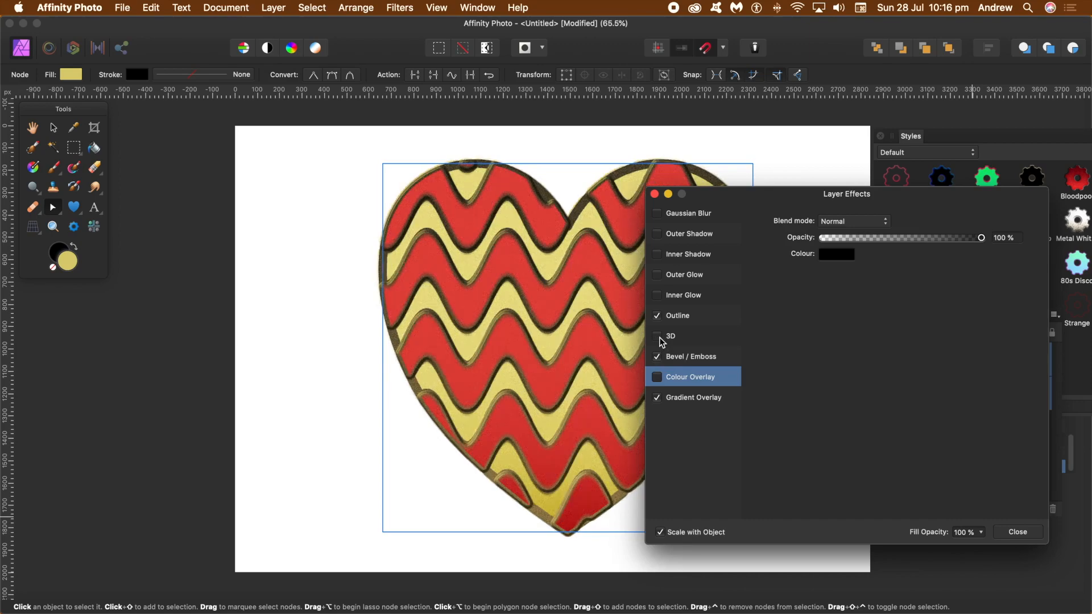
pyautogui.click(656, 336)
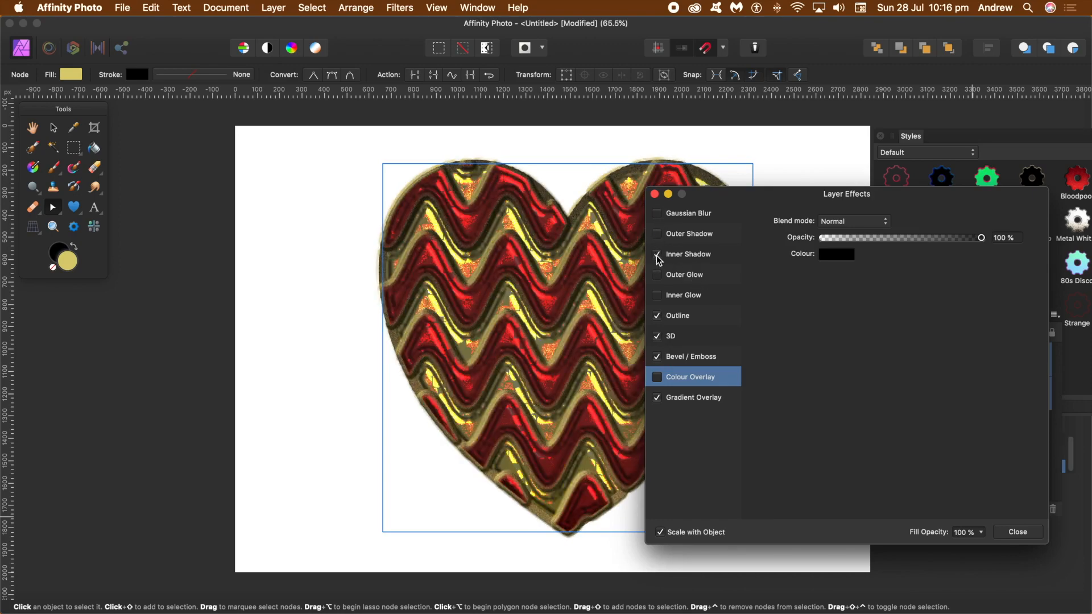
pyautogui.click(655, 254)
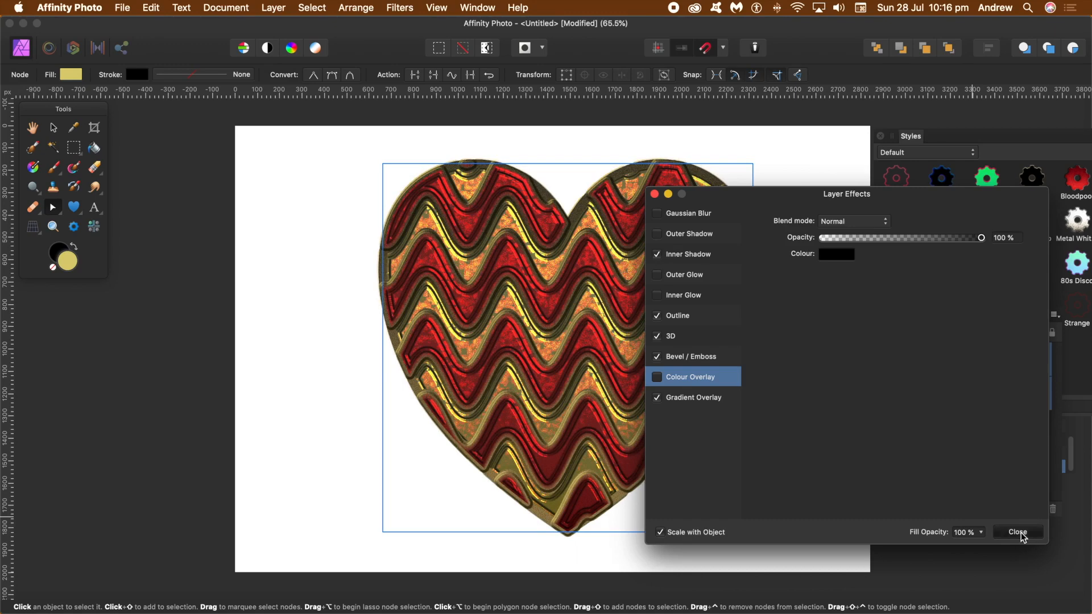
pyautogui.click(1018, 532)
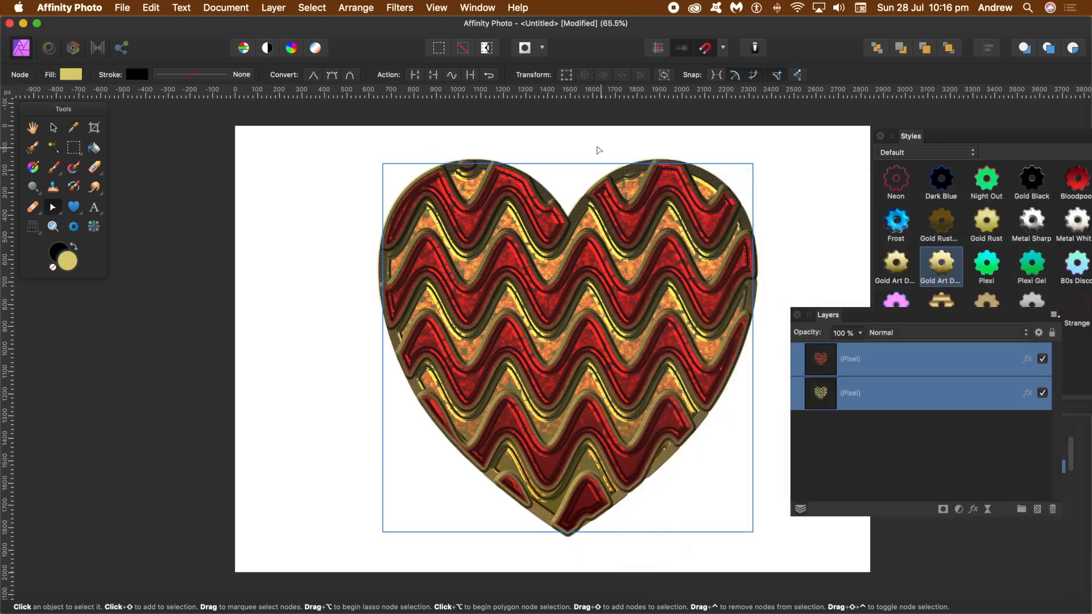
pyautogui.moveTo(543, 349)
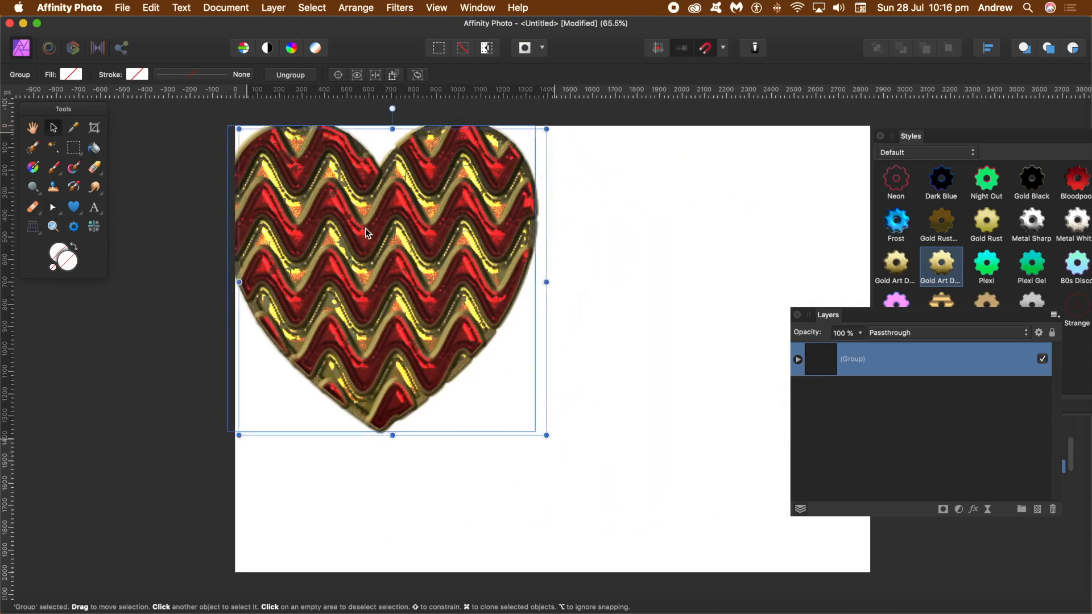
# - Enlarge the grouped heart by dragging its corner handle on the white page
pyautogui.moveTo(545, 435); pyautogui.dragTo(582, 481)
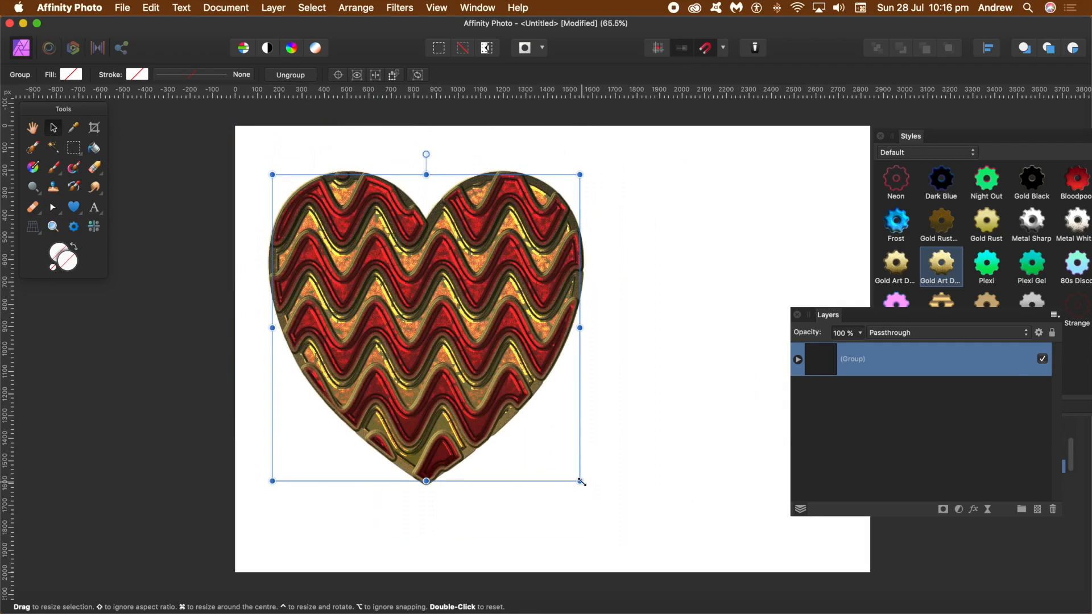